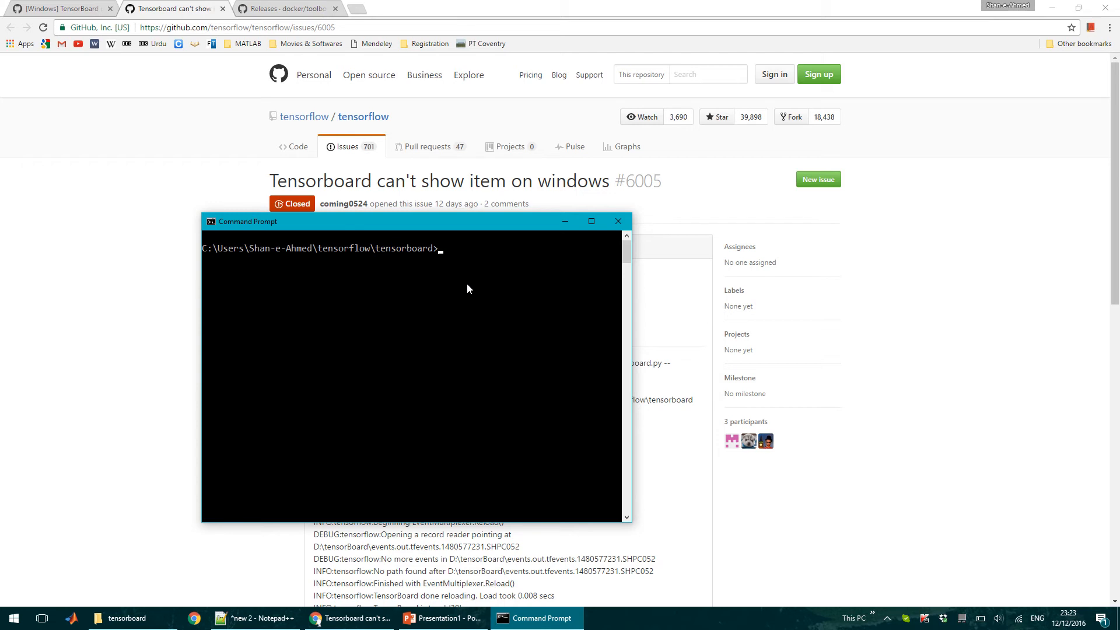
{"action": "mouse_move", "coordinate": [443, 317]}
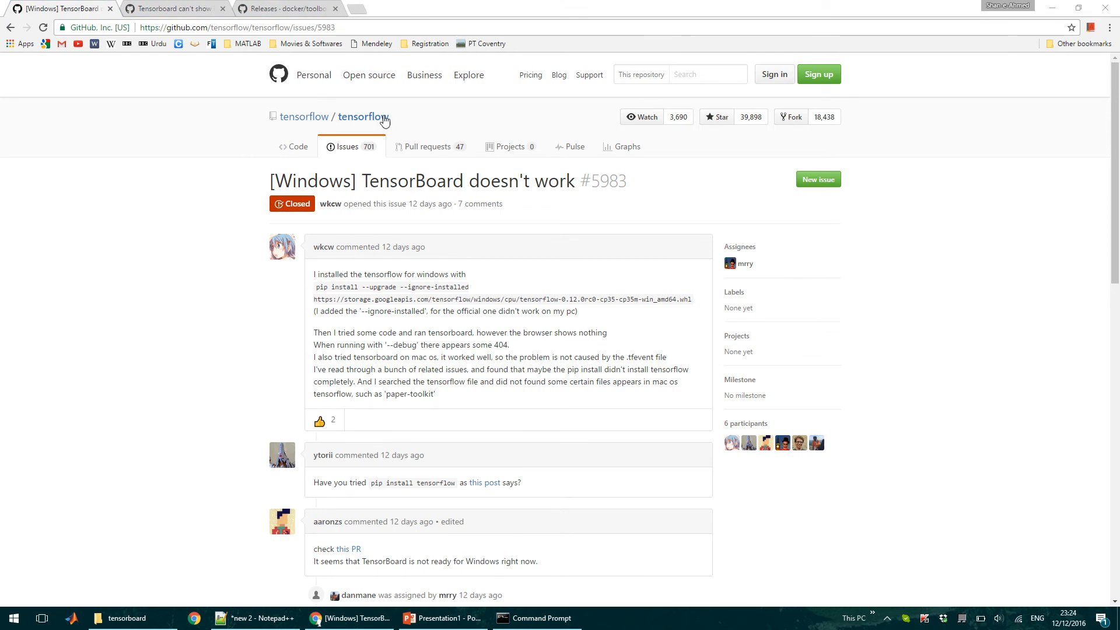
Switch to the GitHub issue 'Tensorboard can't show item on windows' after reading '[Windows] TensorBoard doesn't work'
{"action": "left_click", "coordinate": [171, 8]}
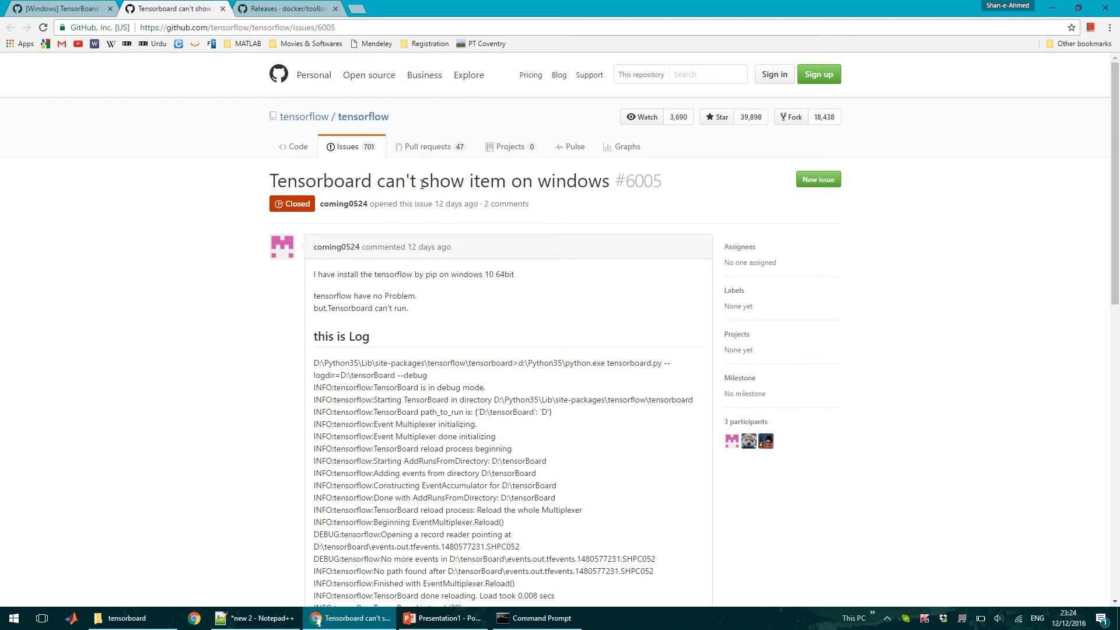
Activate the tensorflowCPU0p12 environment via c:\Tensorflow\tensorflowCPU0p12\Scripts\activate in Command Prompt
{"action": "left_click", "coordinate": [534, 619]}
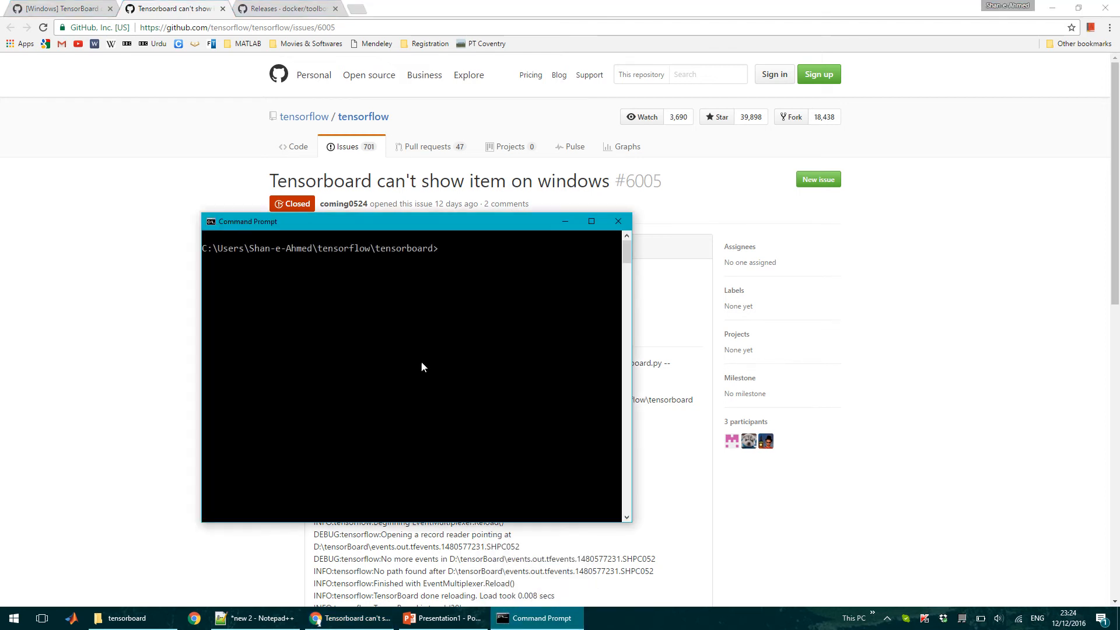
{"action": "type", "text": "c:\\"}
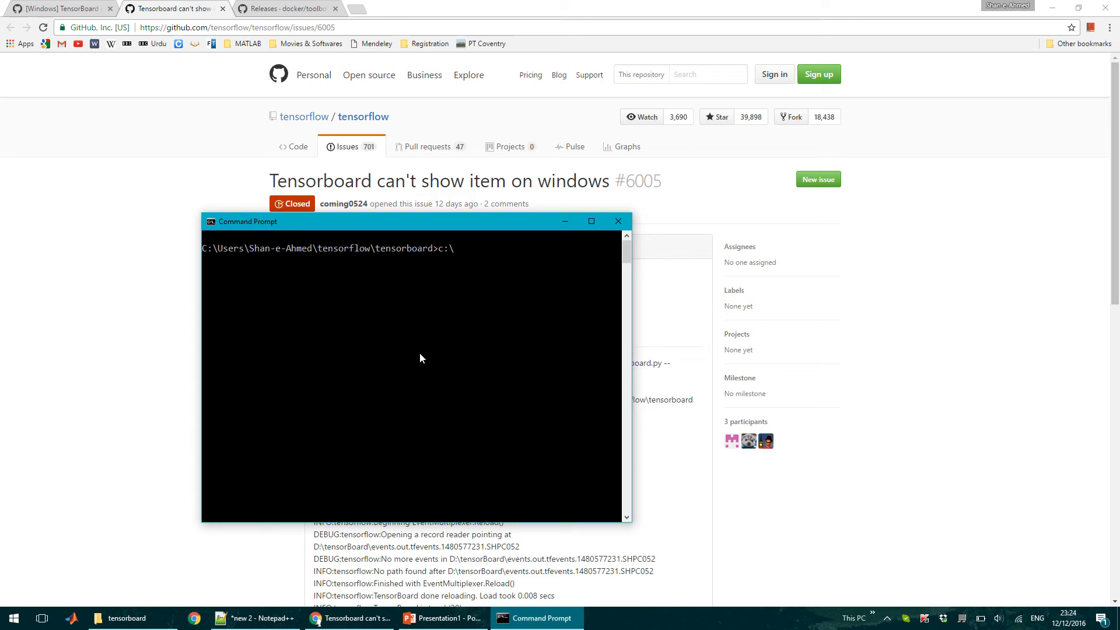
{"action": "type", "text": "Tensor"}
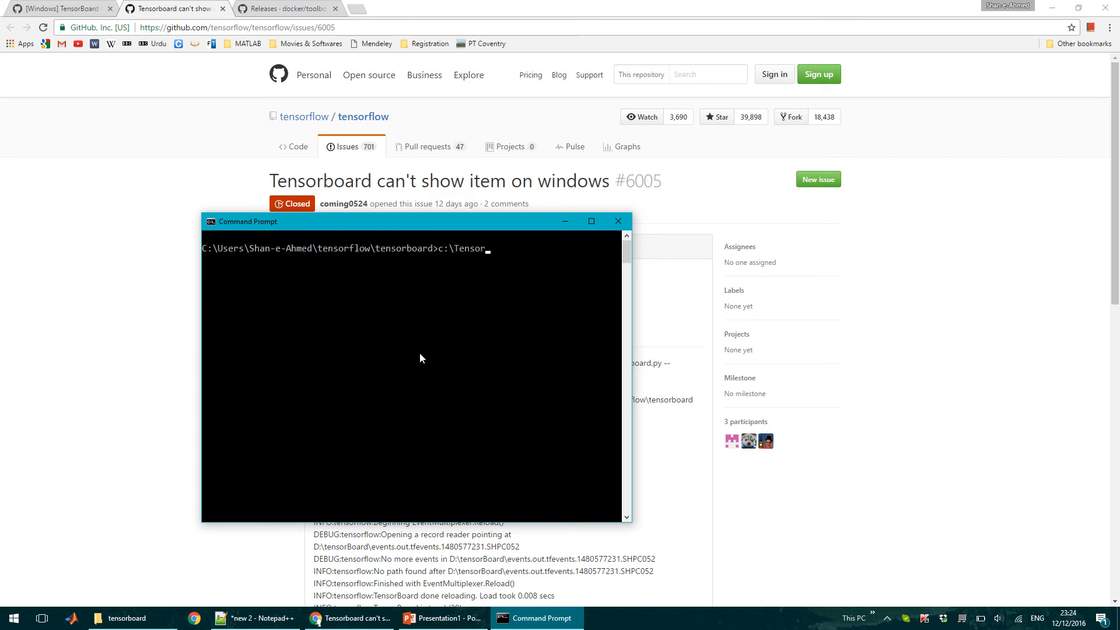
{"action": "type", "text": "flow\\"}
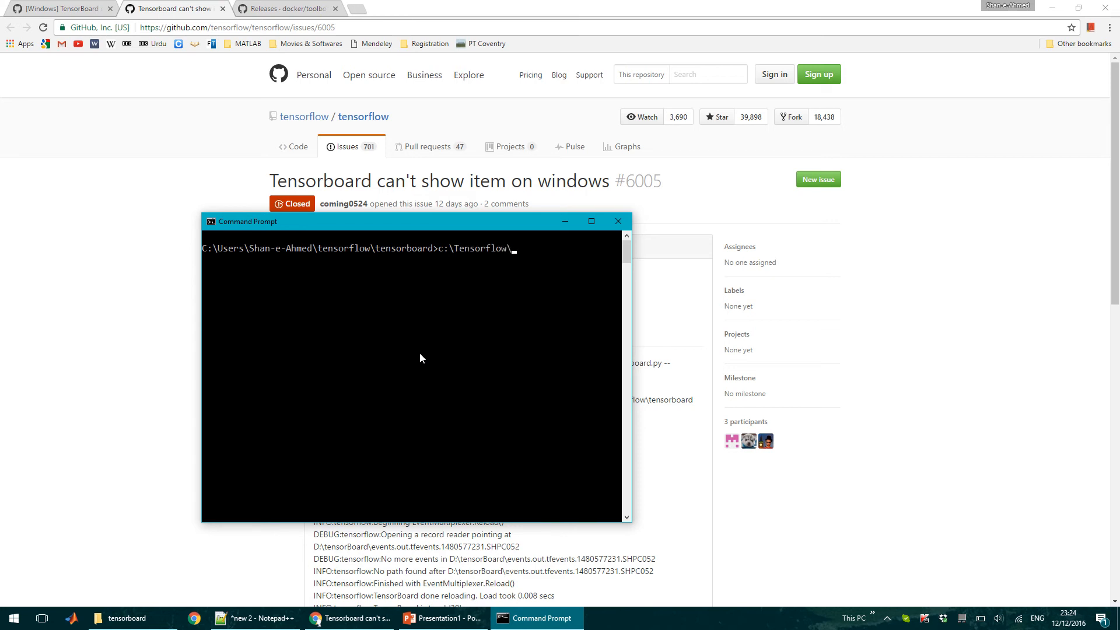
{"action": "type", "text": "tensorflowCPU0p12\\"}
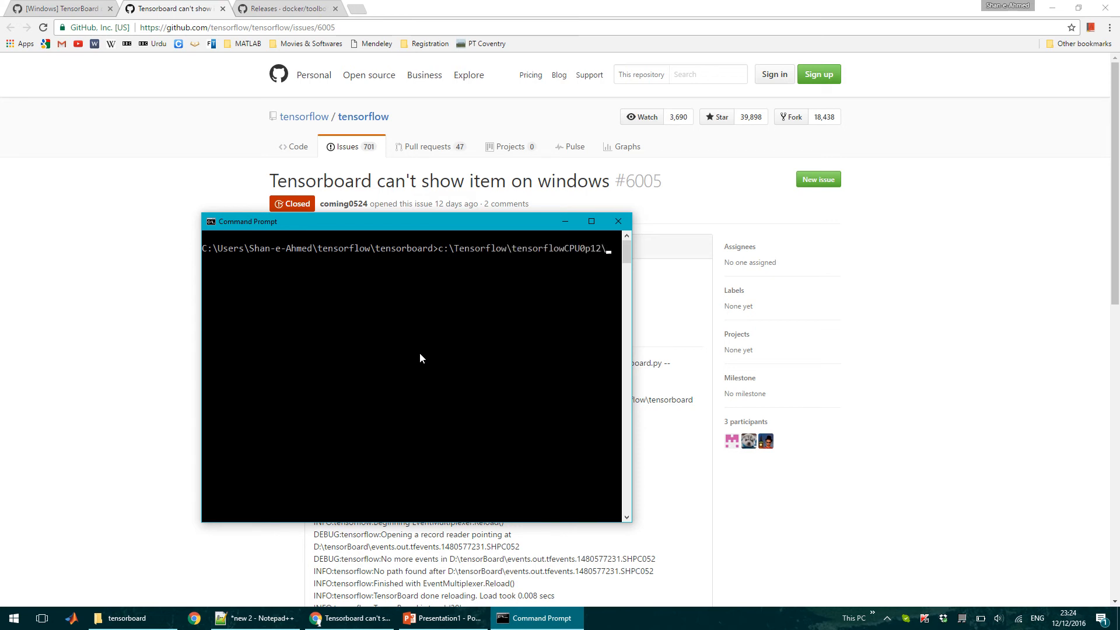
{"action": "type", "text": "Scripts"}
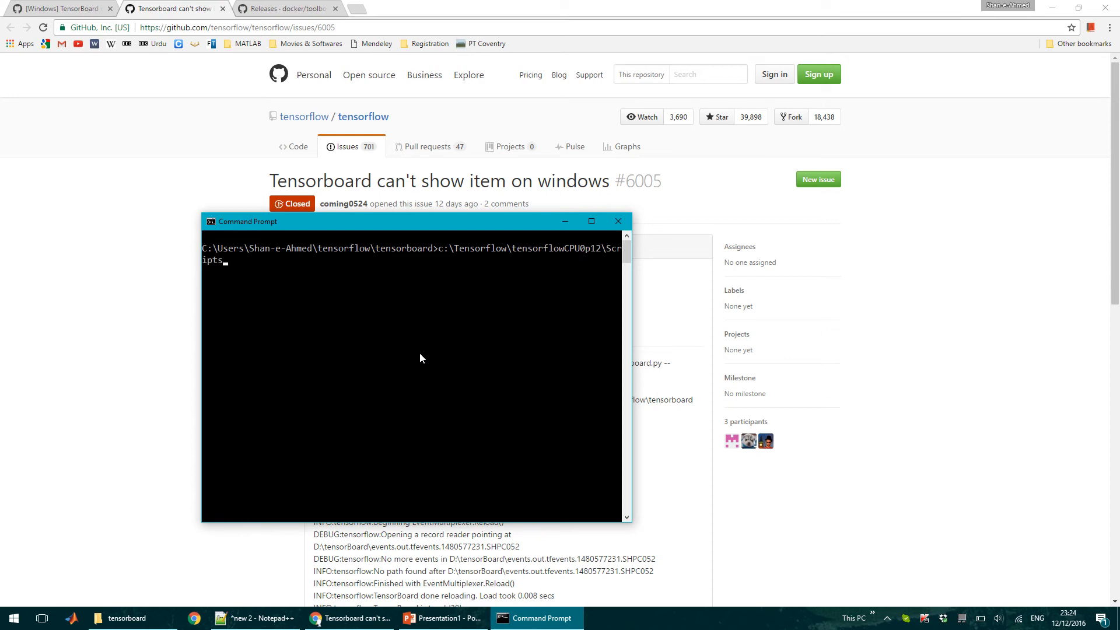
{"action": "type", "text": "\\act"}
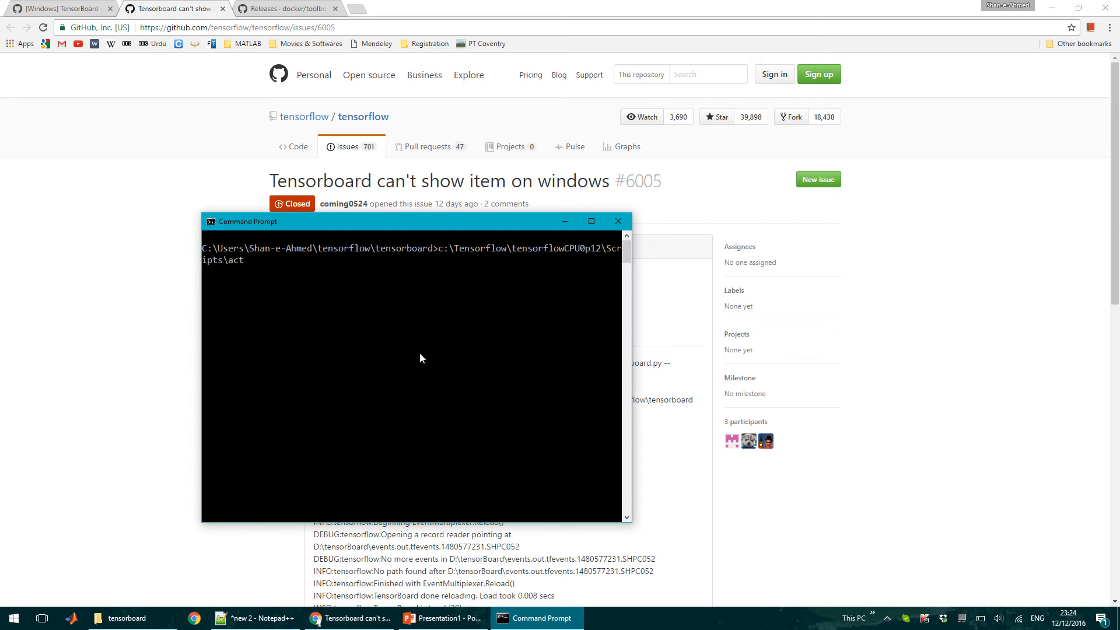
{"action": "key", "text": "enter"}
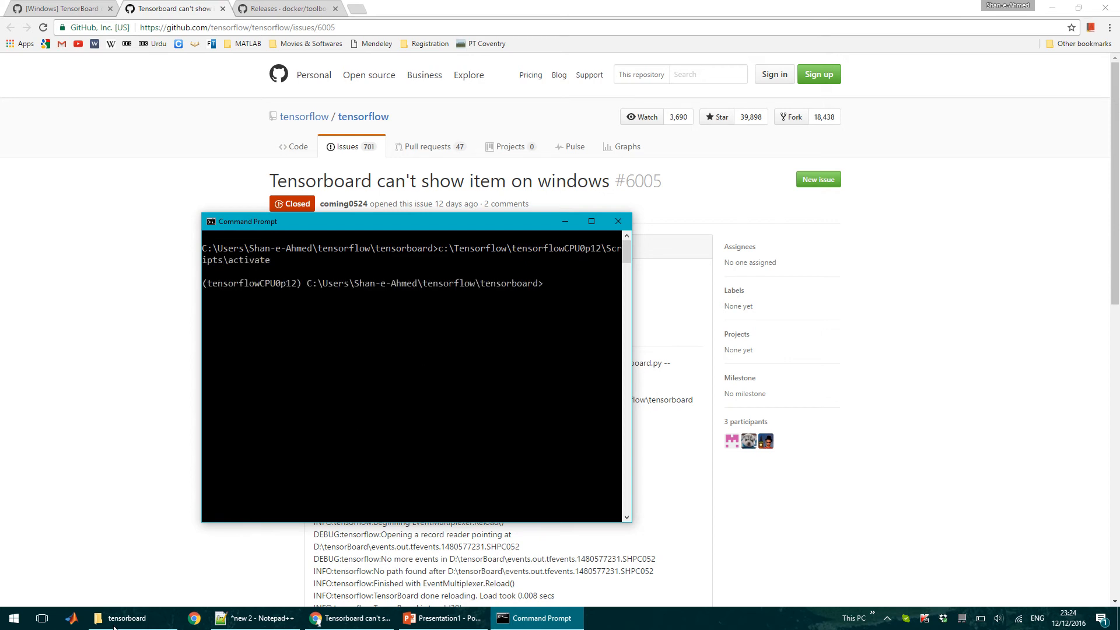
Enter the command tensorboard --logdir=tflogs in the activated environment
{"action": "left_click", "coordinate": [126, 618]}
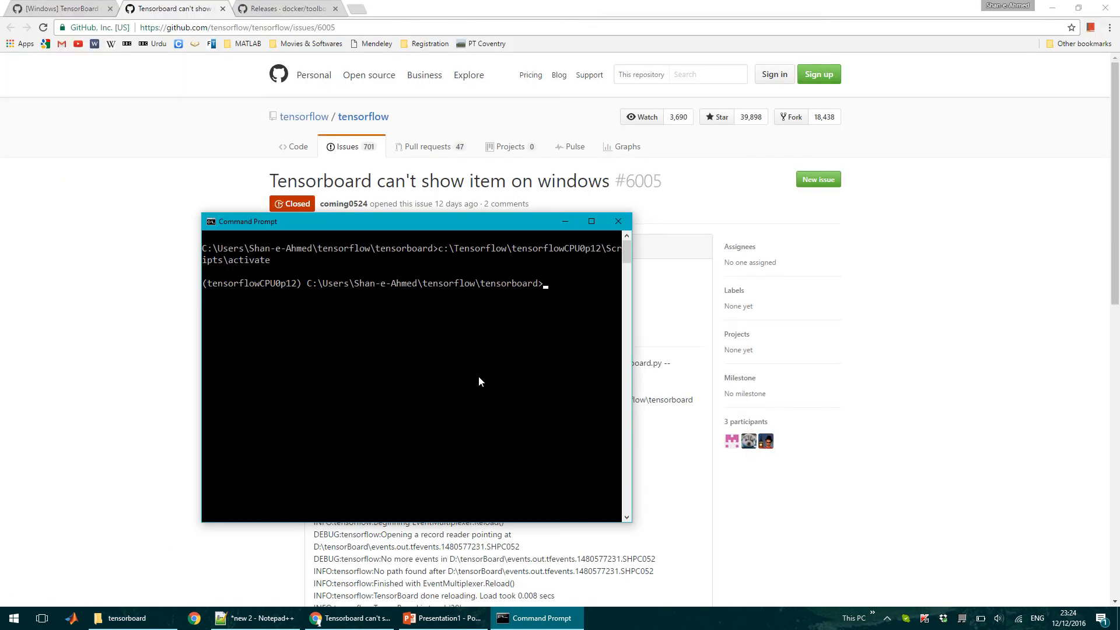
{"action": "type", "text": "tensorboard --l"}
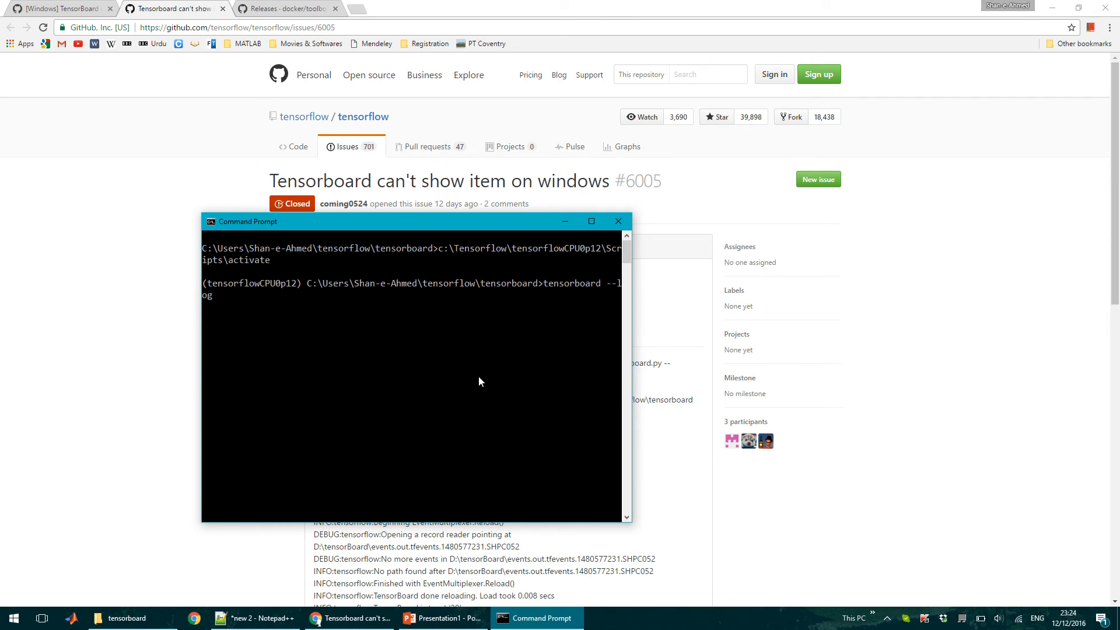
{"action": "type", "text": "ogdir=t"}
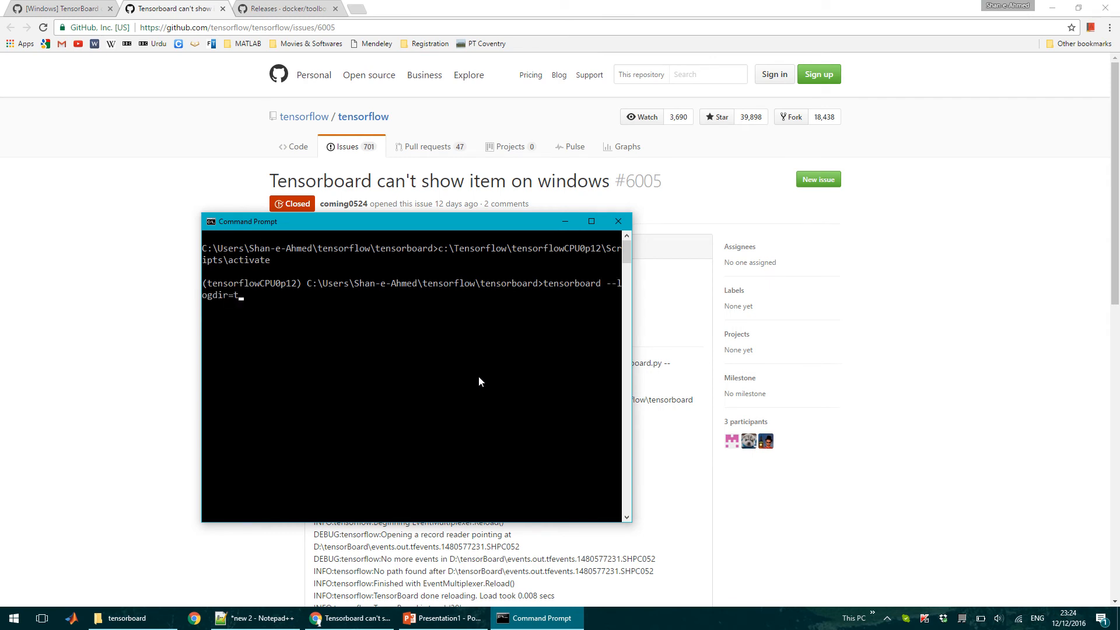
{"action": "type", "text": "flogs"}
{"action": "type", "text": "169"}
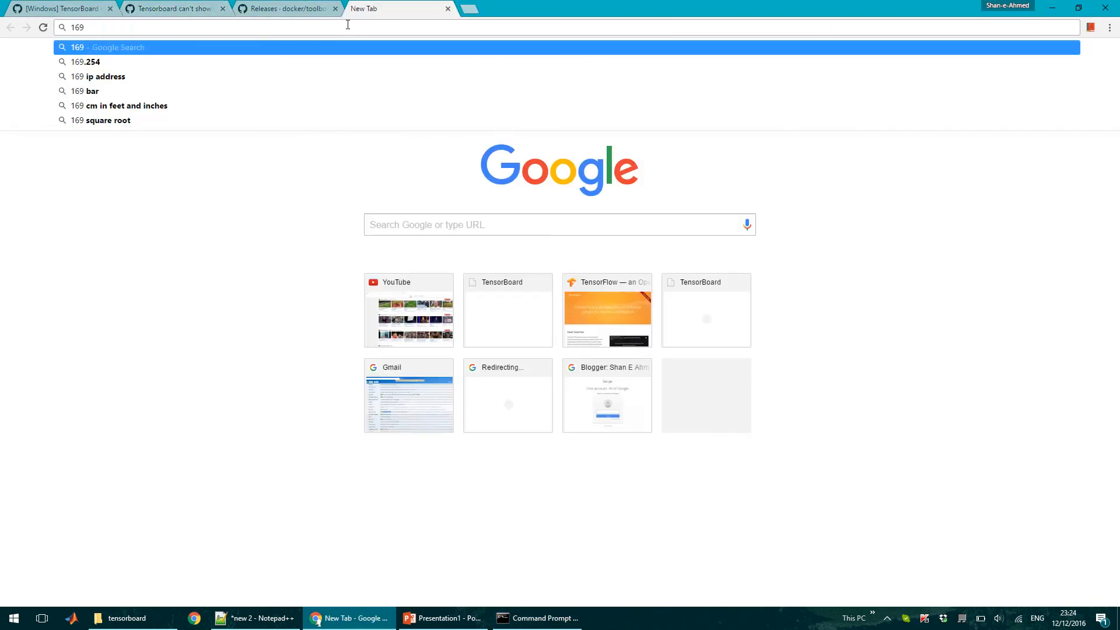
Load 169.254.200.216:6006 in a new Chrome tab to reach the TensorBoard page
{"action": "left_click", "coordinate": [537, 618]}
{"action": "type", "text": ".254."}
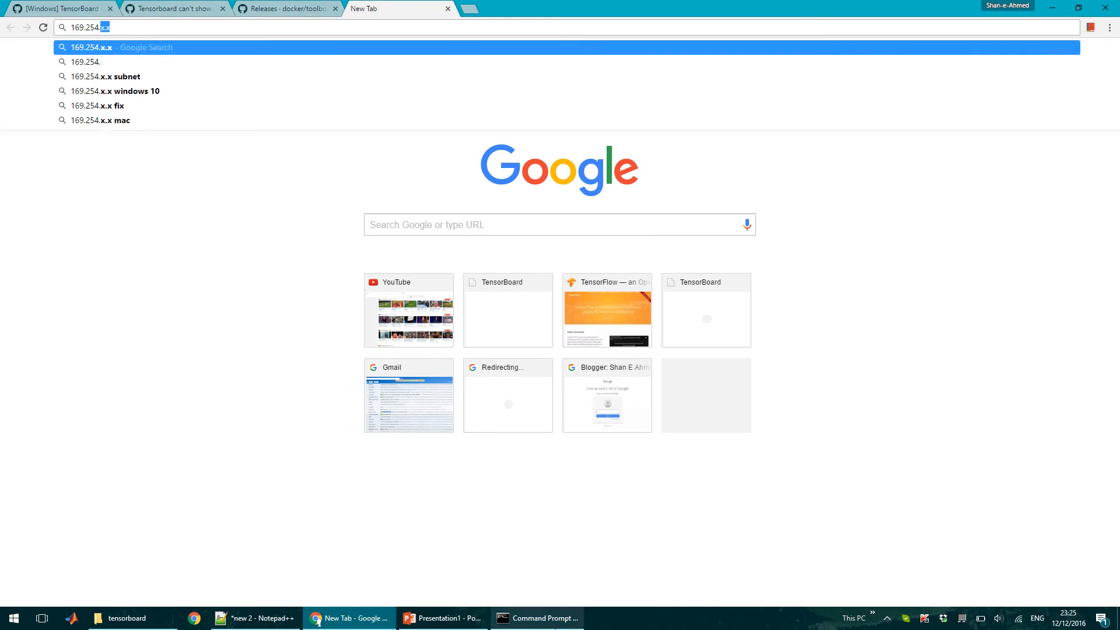
{"action": "left_click", "coordinate": [536, 618]}
{"action": "type", "text": ".200.216"}
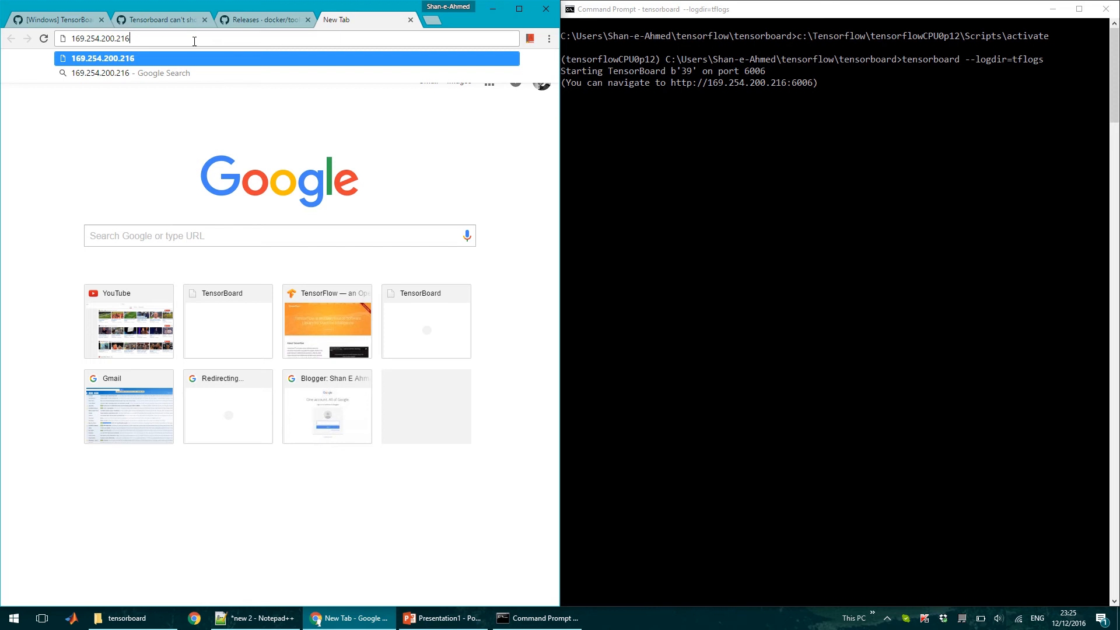
{"action": "type", "text": ":6006"}
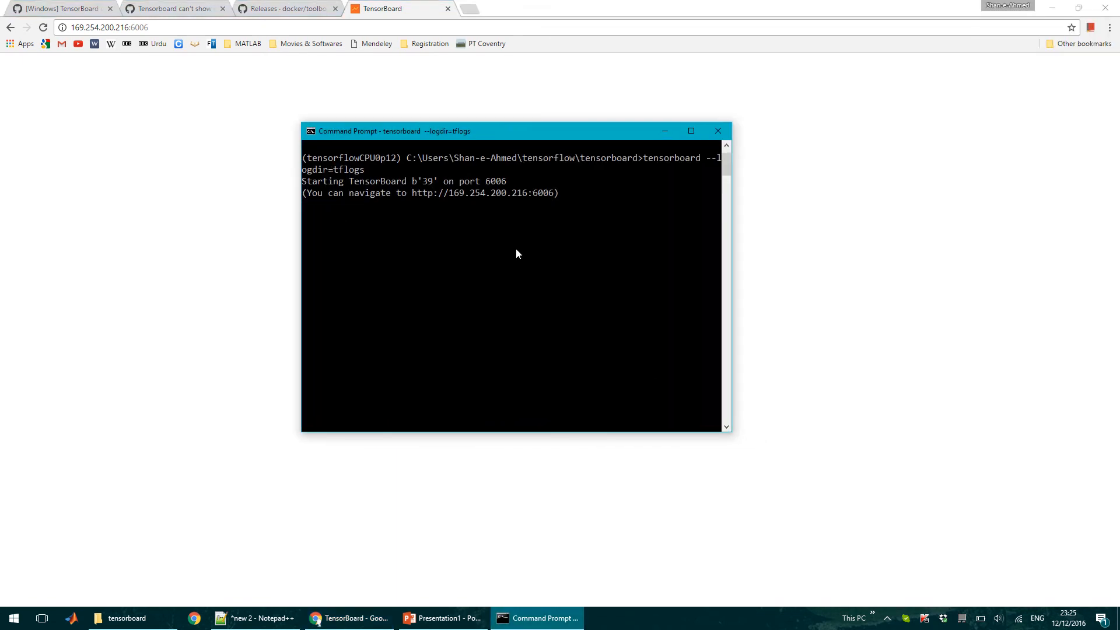
Stop the TensorBoard server with Ctrl+C and deactivate the tensorflowCPU0p12 environment
{"action": "key", "text": "ctrl+c"}
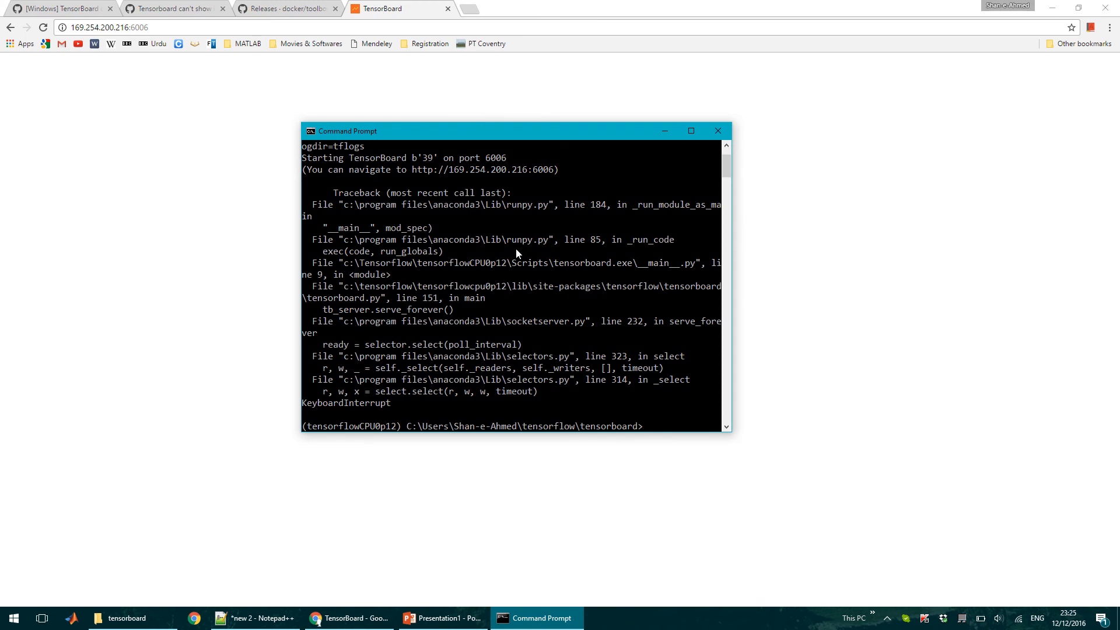
{"action": "type", "text": "deactivate"}
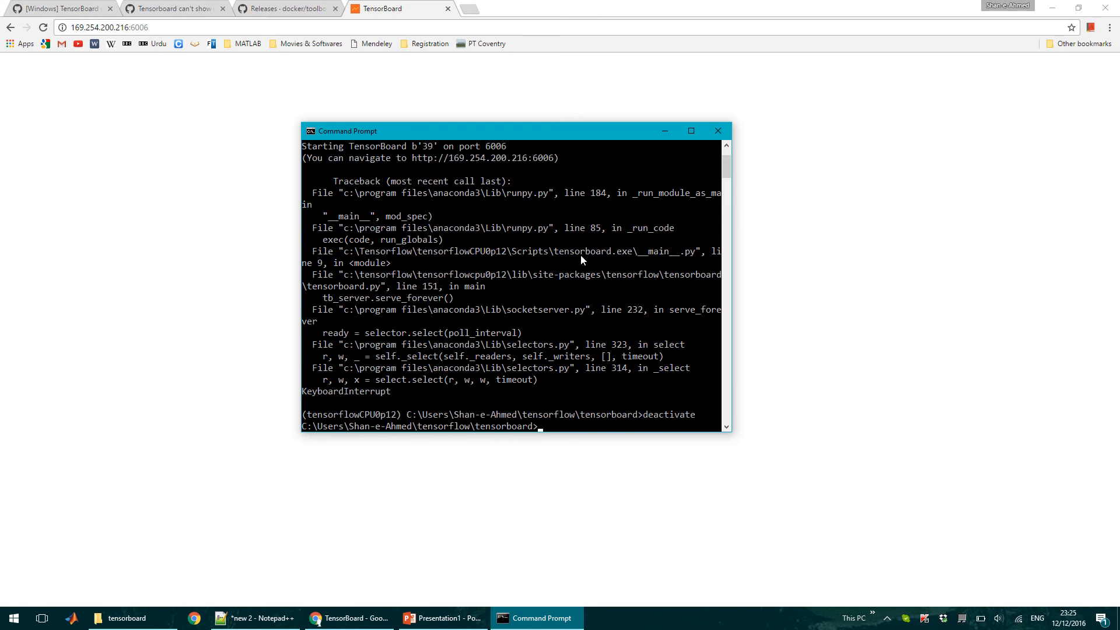
{"action": "left_click", "coordinate": [286, 8]}
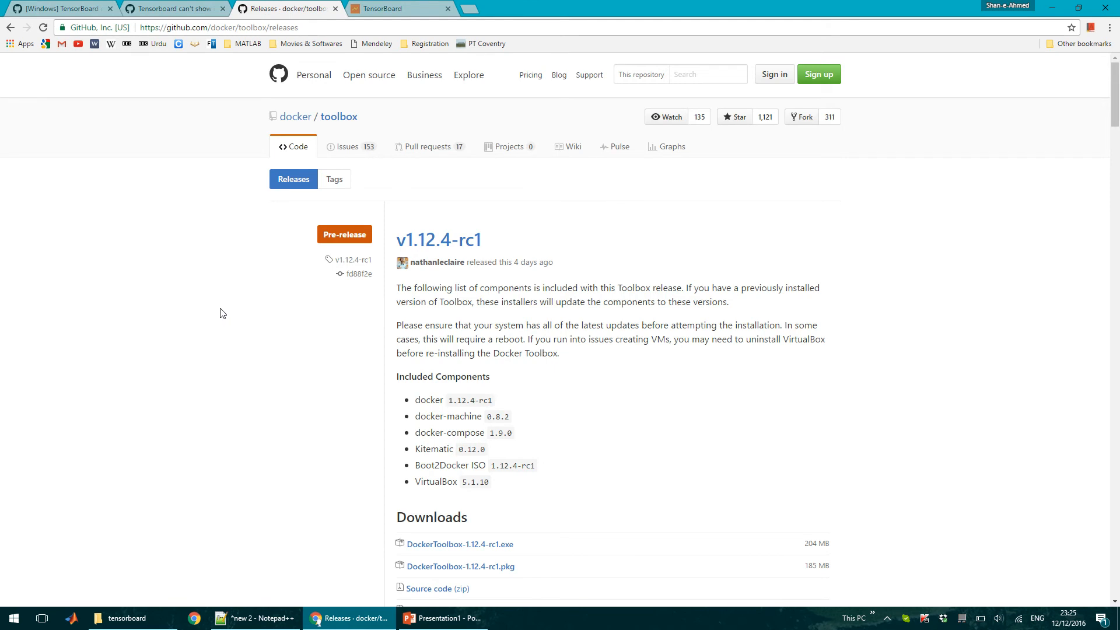
{"action": "mouse_move", "coordinate": [273, 323]}
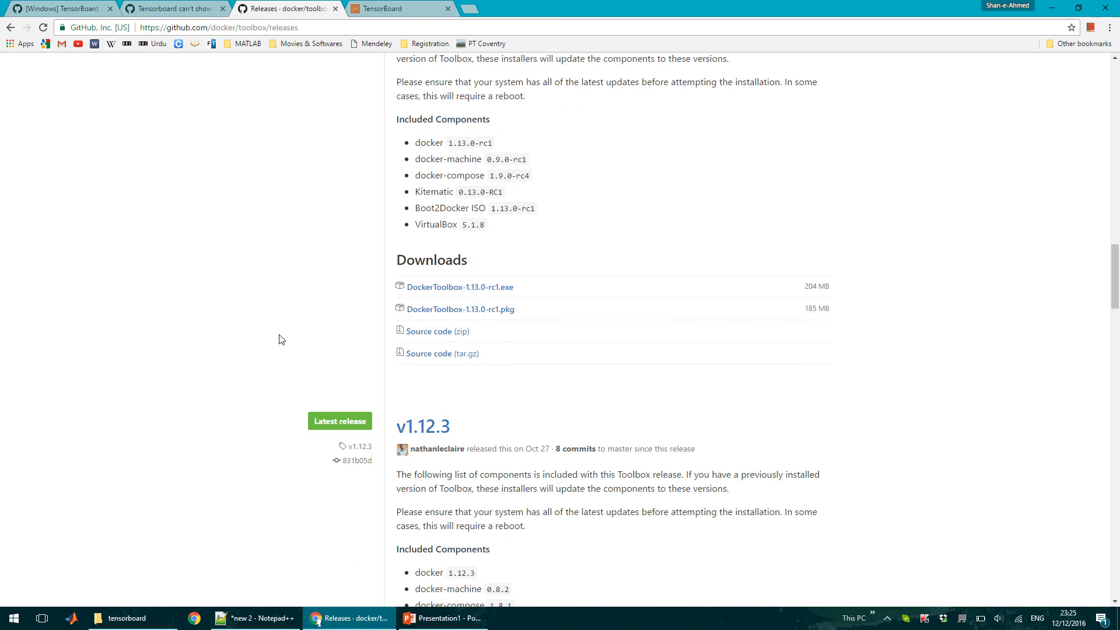
Scroll the Docker Toolbox releases page down to the v1.12.3 Latest release
{"action": "scroll", "scroll_direction": "down", "scroll_amount": 3}
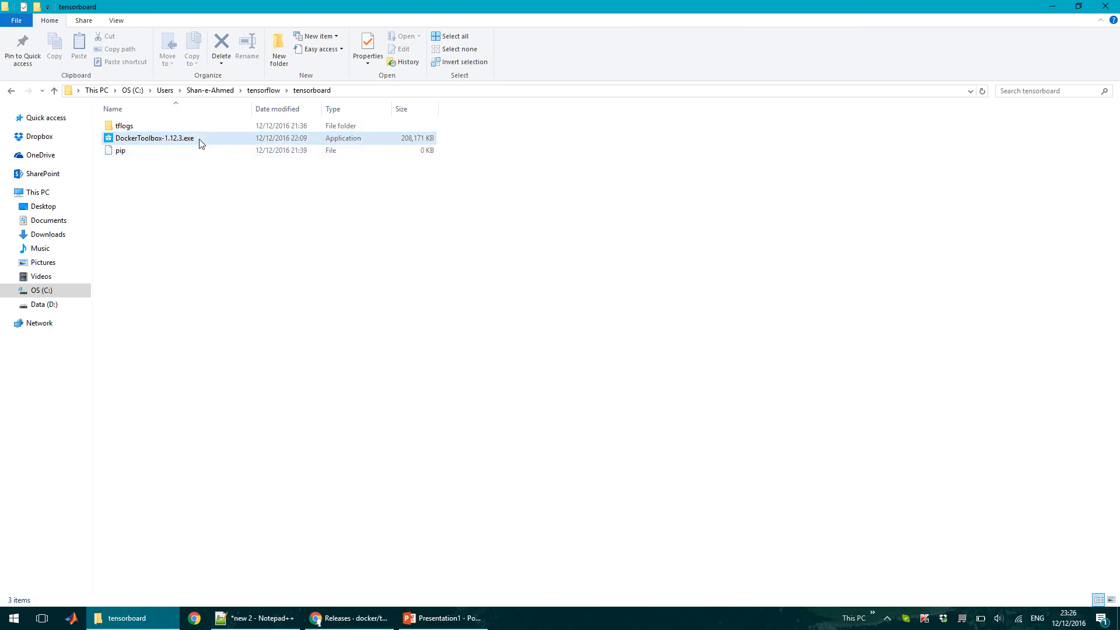
{"action": "mouse_move", "coordinate": [184, 139]}
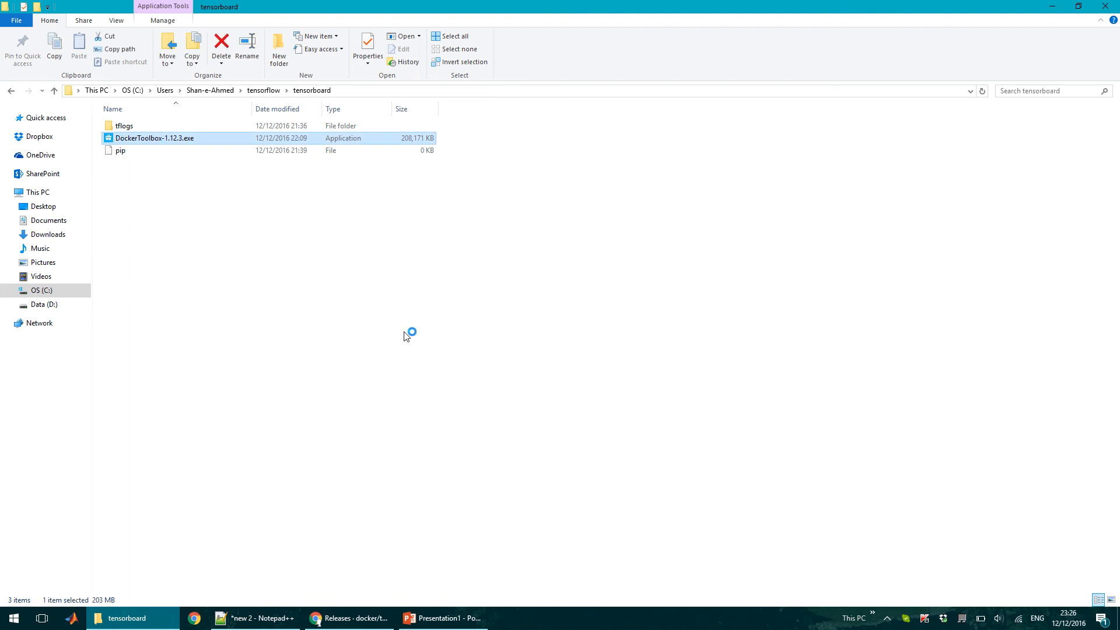
Run the DockerToolbox-1.12.3.exe installer with default components and tasks through to installation
{"action": "double_click", "coordinate": [154, 137]}
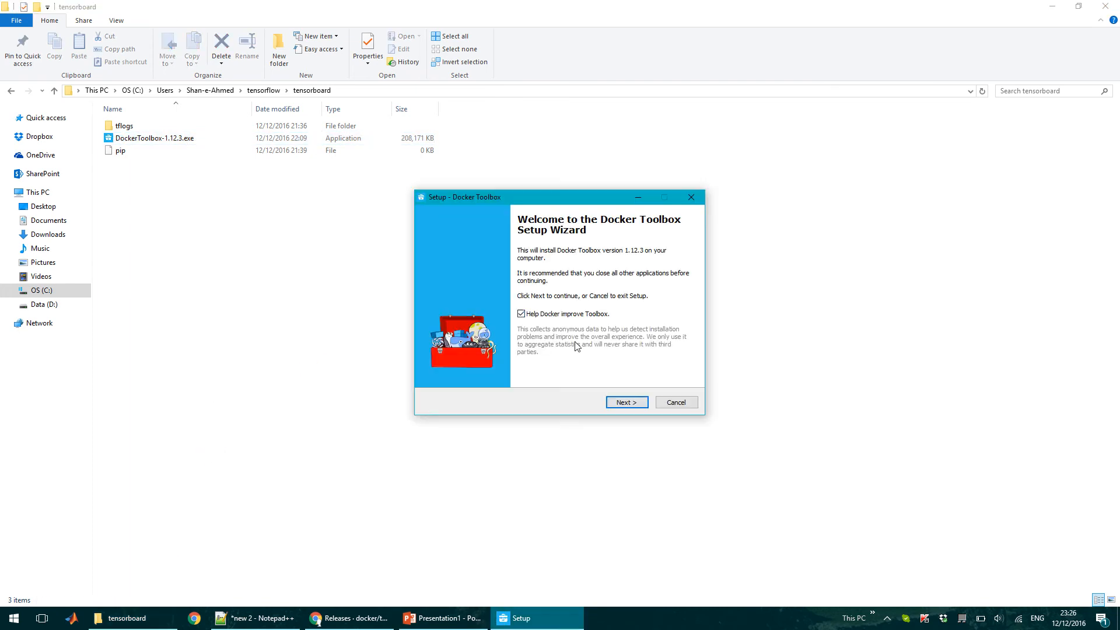
{"action": "left_click", "coordinate": [625, 402]}
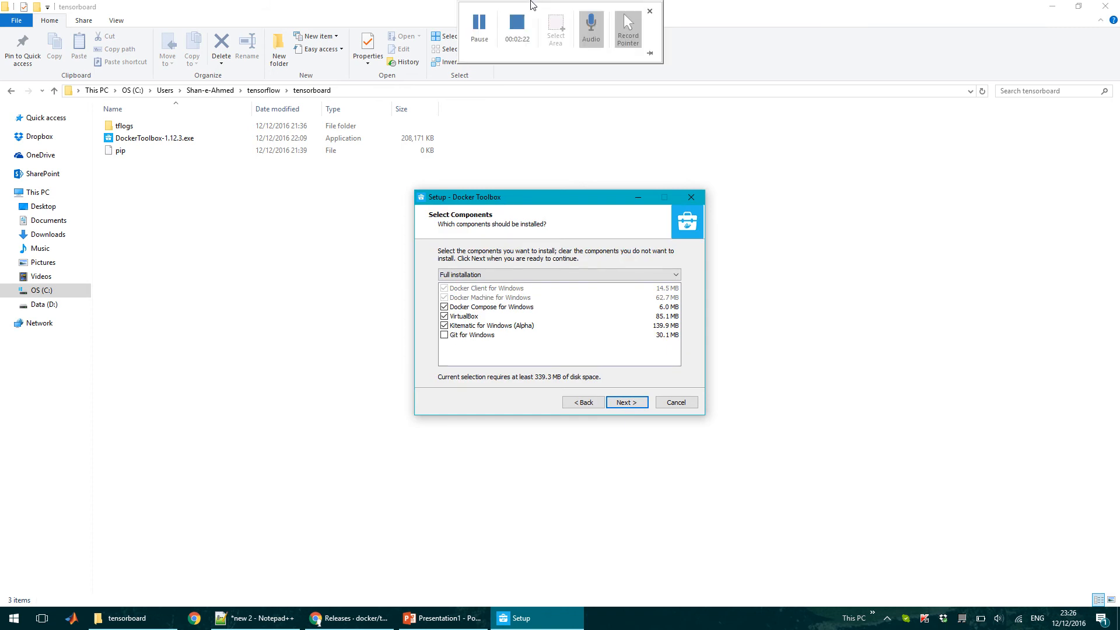
{"action": "left_click", "coordinate": [625, 402]}
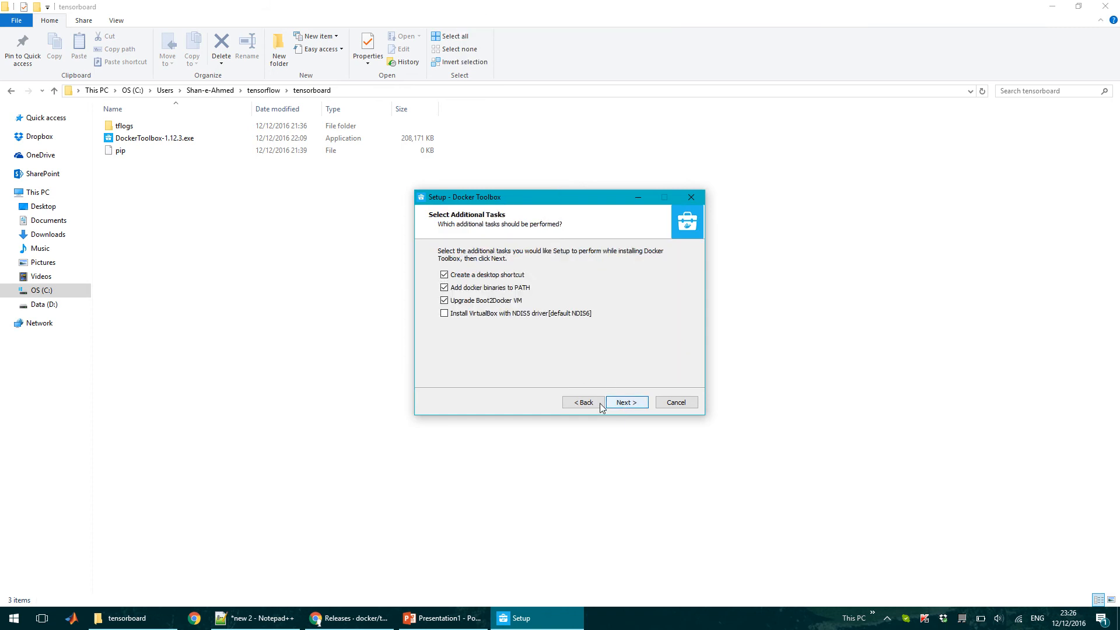
{"action": "left_click", "coordinate": [625, 403]}
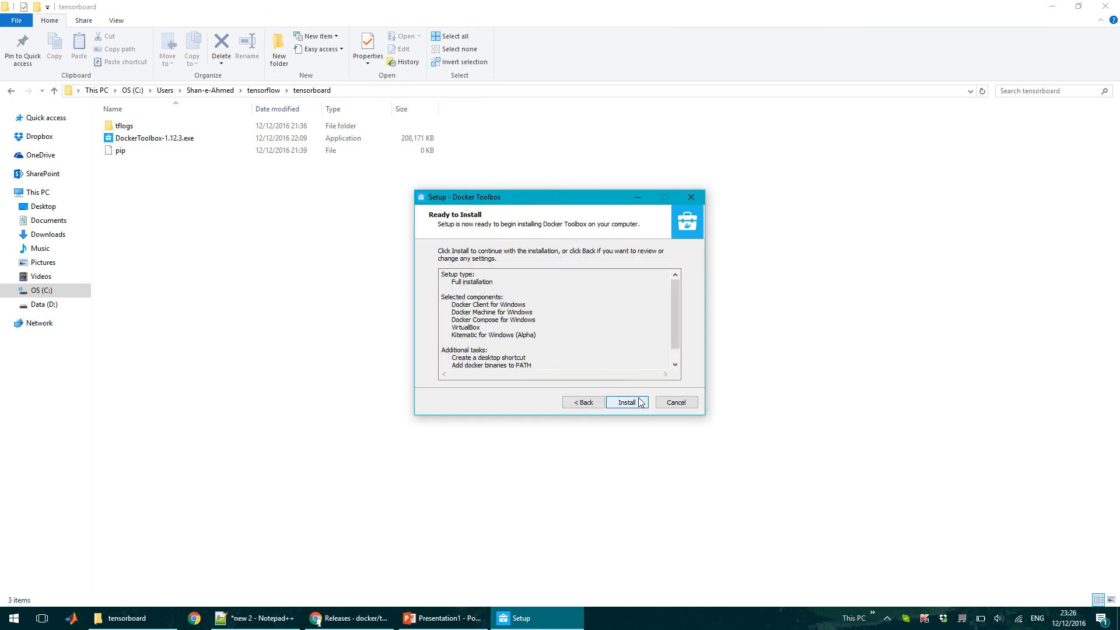
{"action": "left_click", "coordinate": [625, 402]}
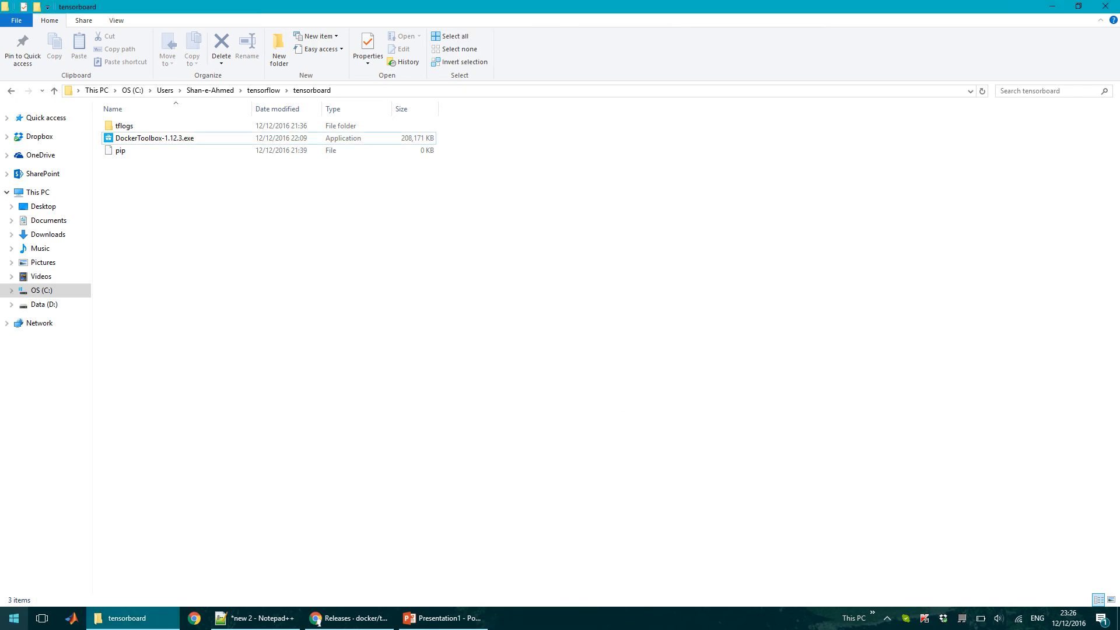
Launch Docker Quickstart Terminal from the Start menu and let it create the default machine
{"action": "left_click", "coordinate": [12, 618]}
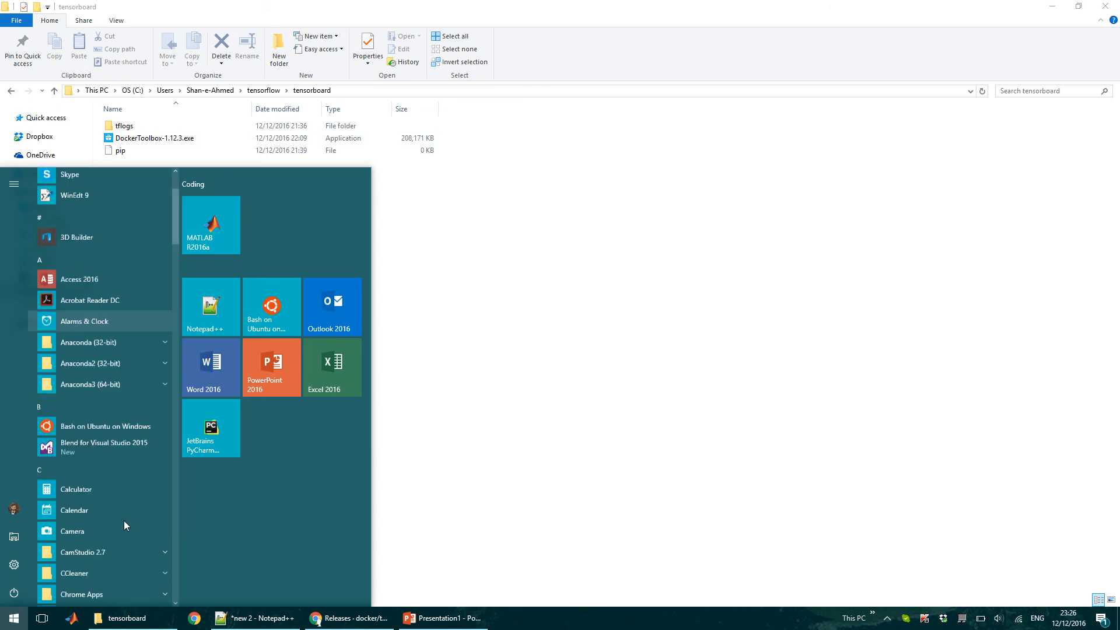
{"action": "scroll", "scroll_direction": "down", "scroll_amount": 3}
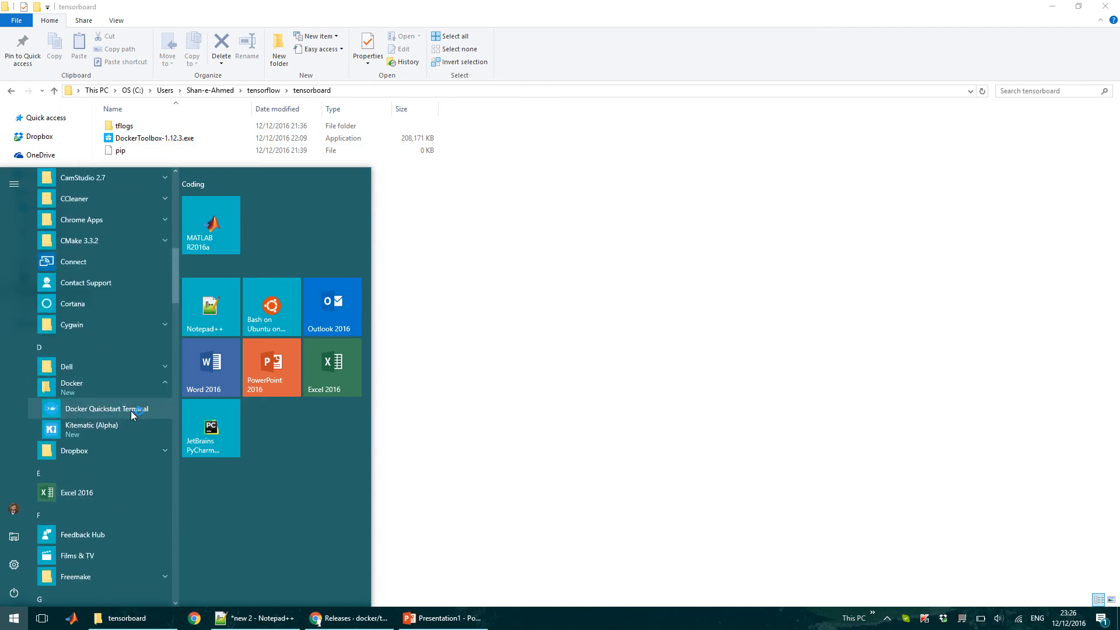
{"action": "left_click", "coordinate": [106, 408]}
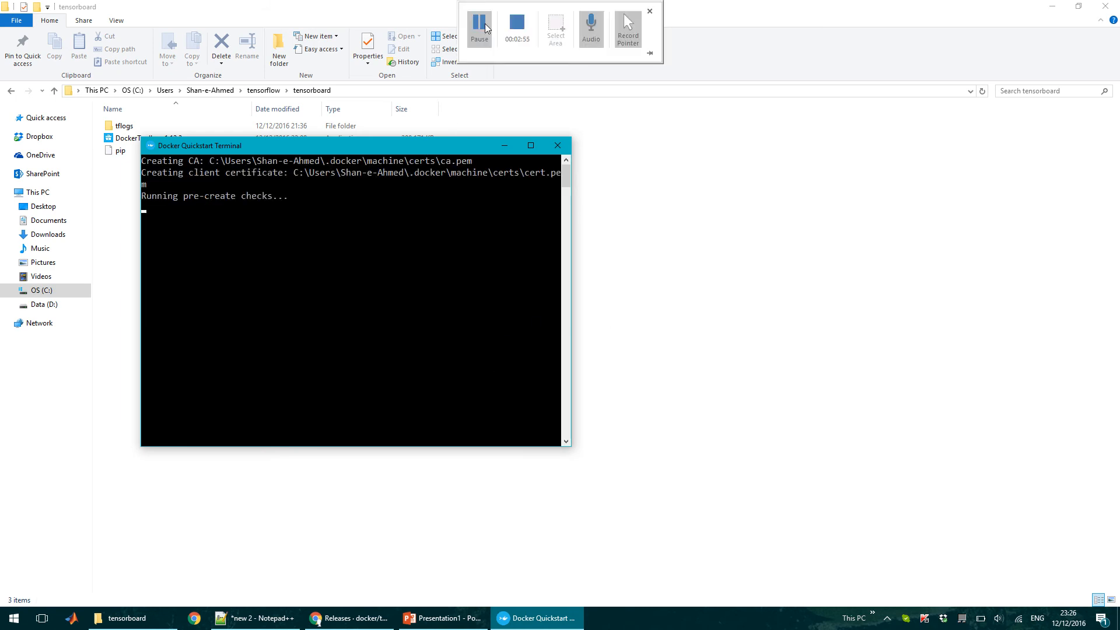
{"action": "mouse_move", "coordinate": [479, 26]}
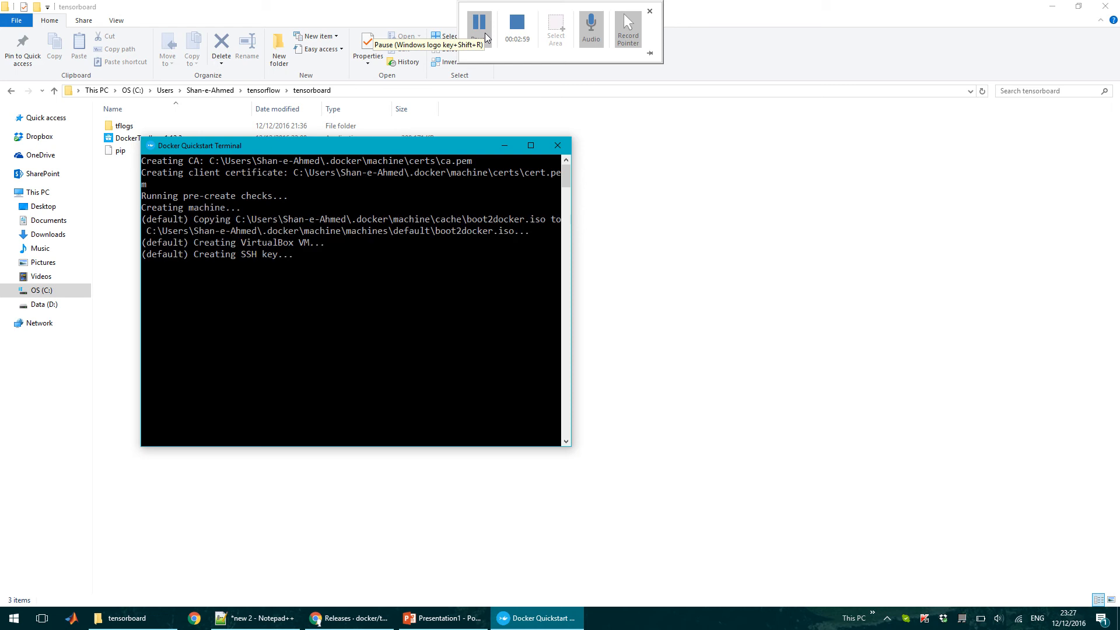
{"action": "left_click", "coordinate": [478, 25]}
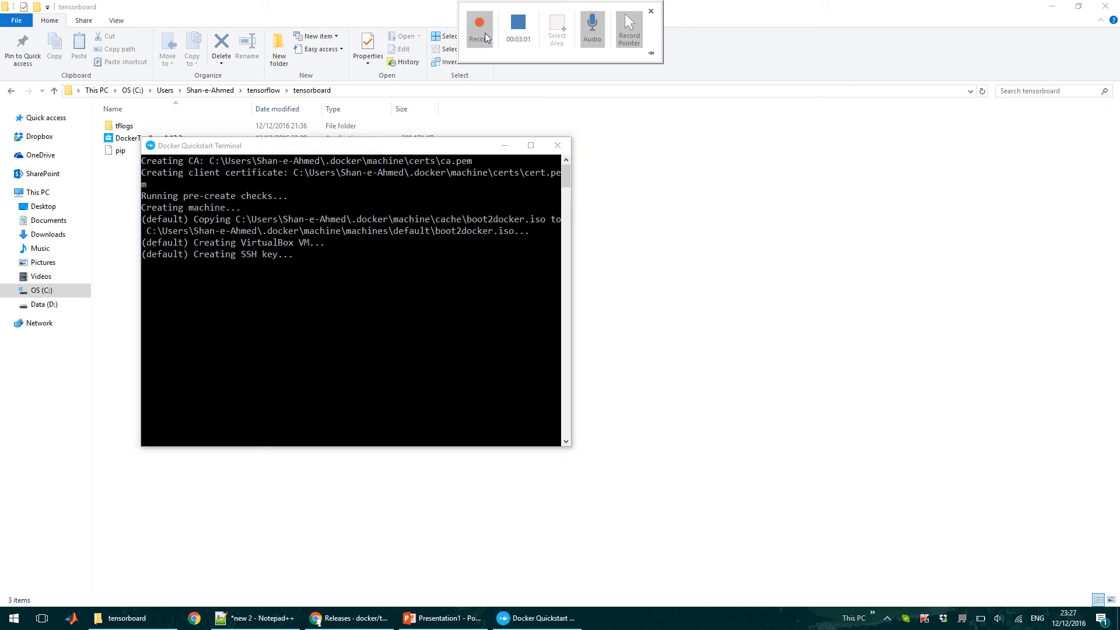
{"action": "left_click", "coordinate": [480, 28]}
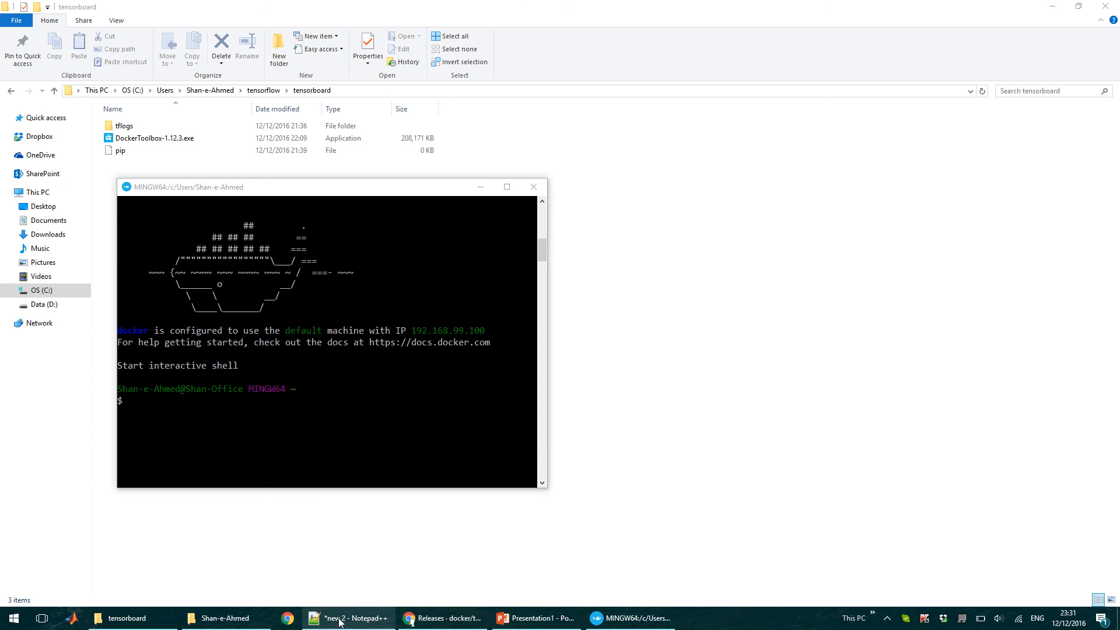
Bring up the Notepad++ notes holding the docker run command for the TensorFlow image
{"action": "left_click", "coordinate": [348, 618]}
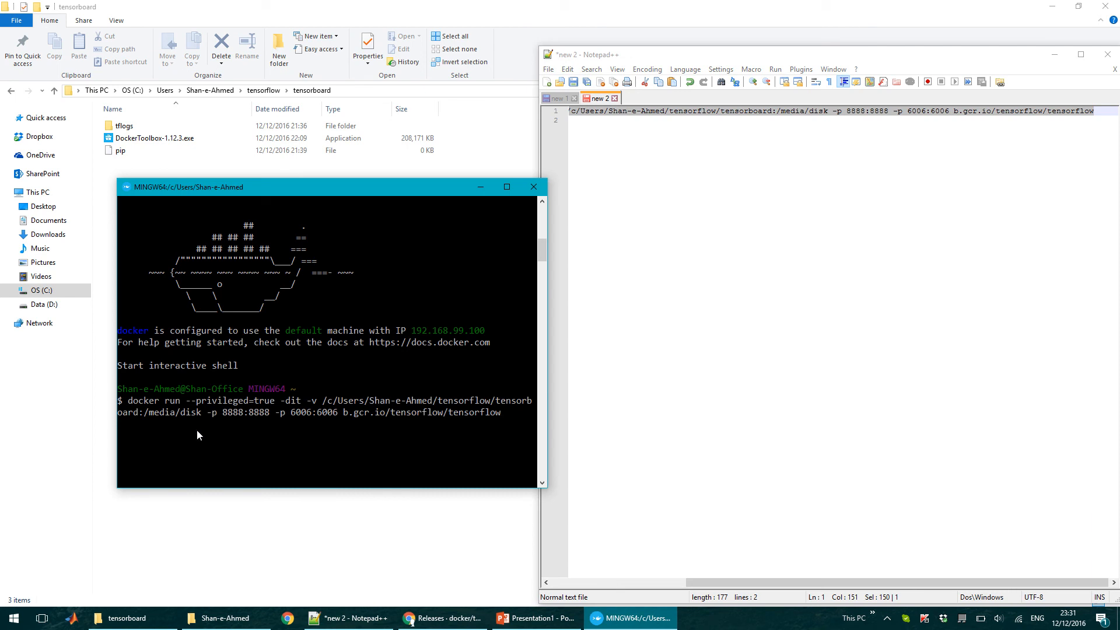
{"action": "mouse_move", "coordinate": [291, 437]}
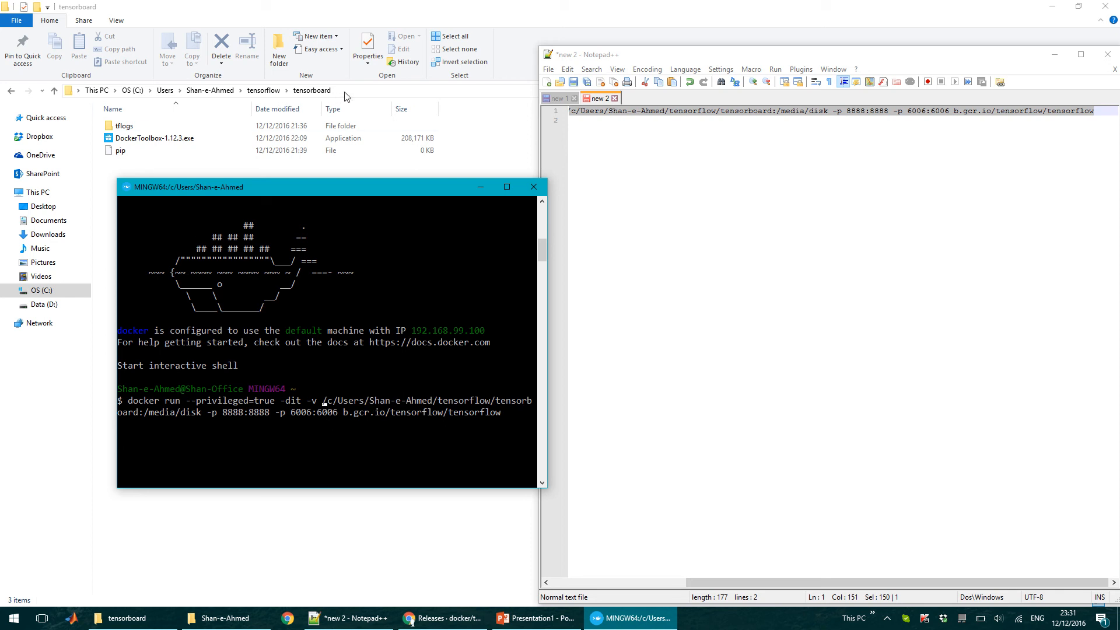
{"action": "mouse_move", "coordinate": [203, 430]}
{"action": "type", "text": "docker exec -it c703 bash"}
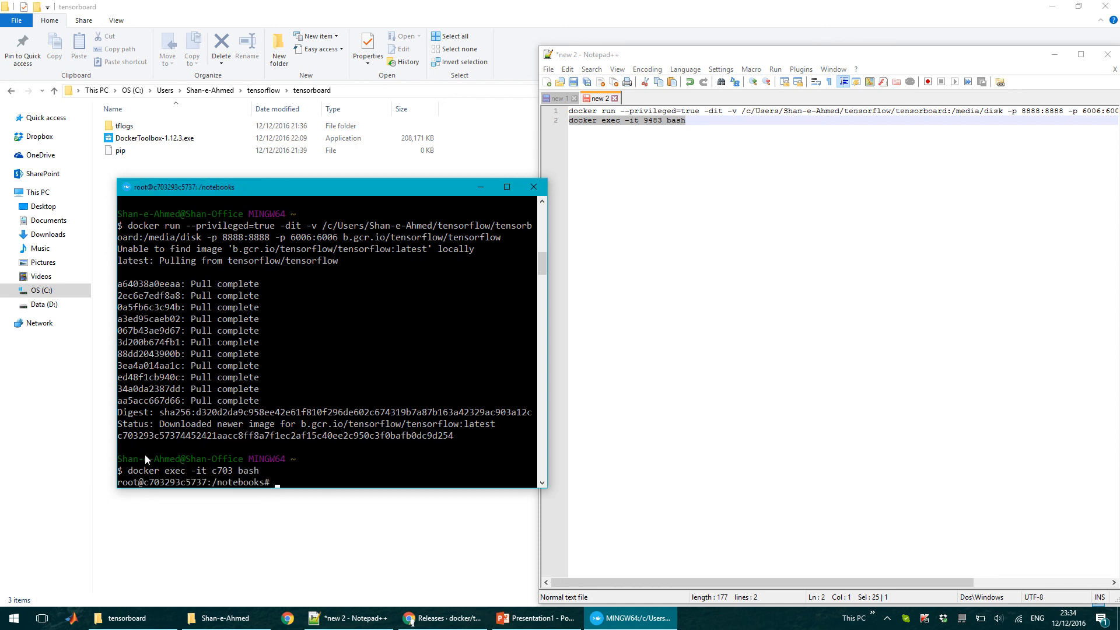
Inside the container, change to /media/disk and run tensorboard --logdir=tflogs
{"action": "type", "text": "cd /"}
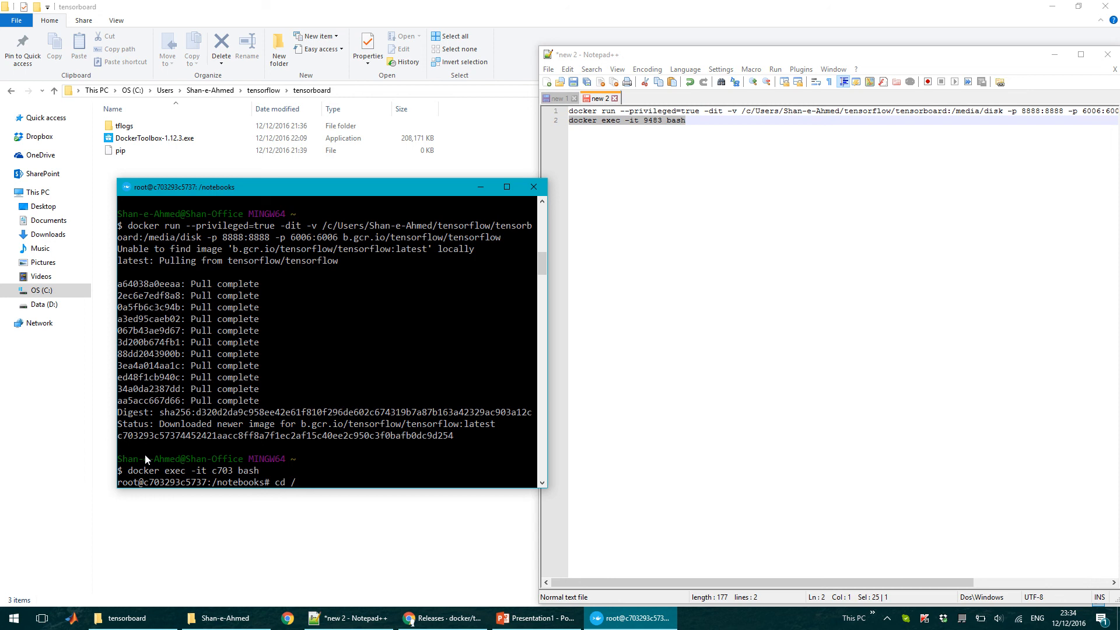
{"action": "type", "text": "/media/disk"}
{"action": "type", "text": "ls"}
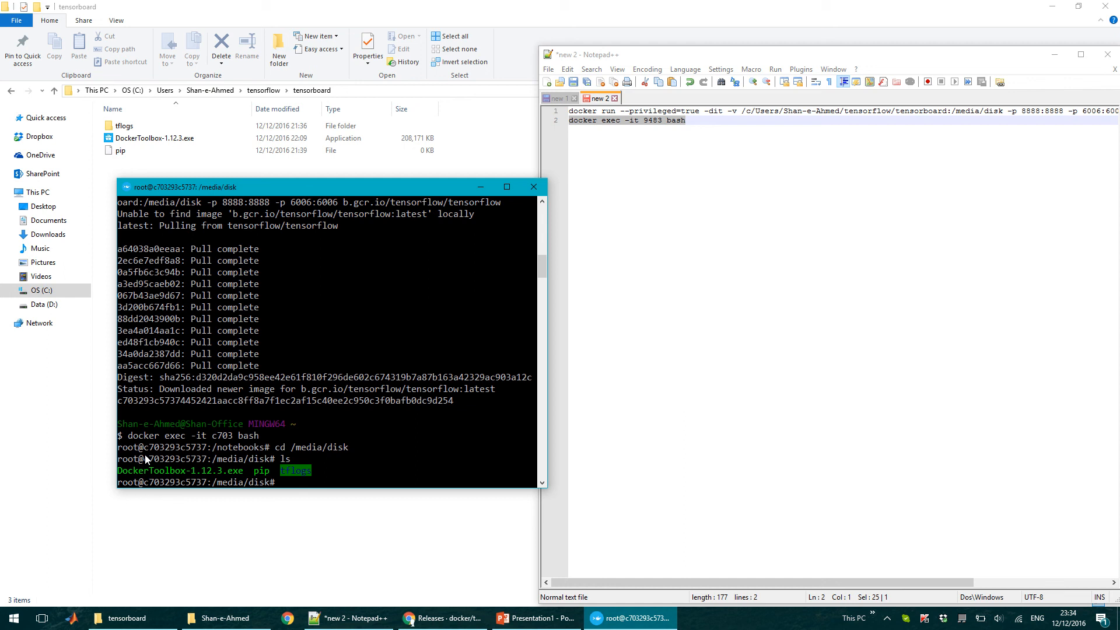
{"action": "left_click", "coordinate": [155, 137]}
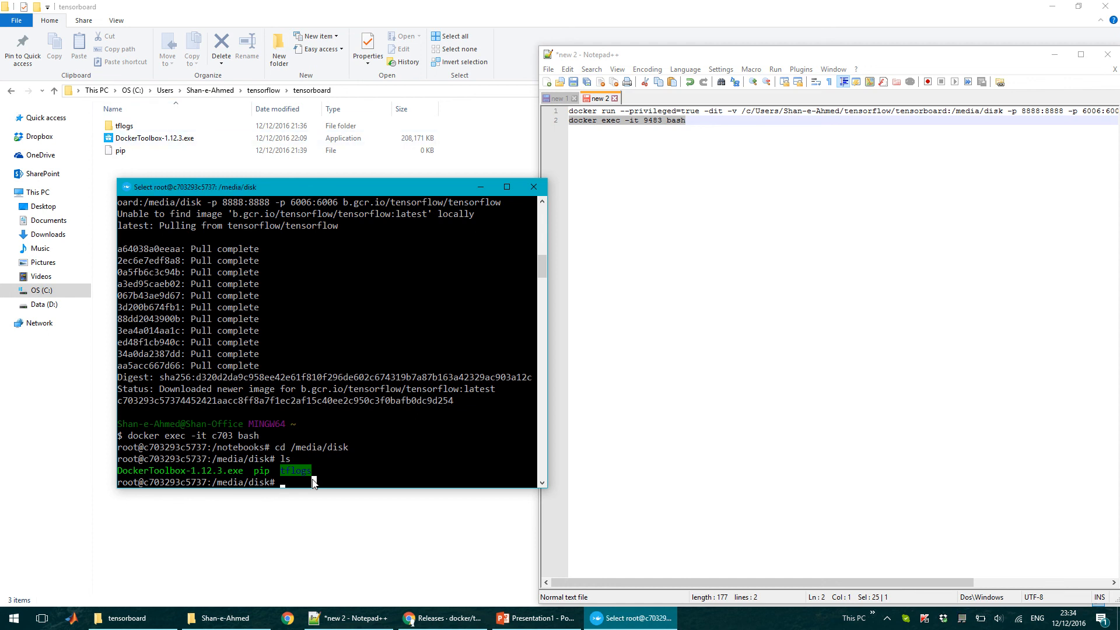
{"action": "type", "text": "tenso"}
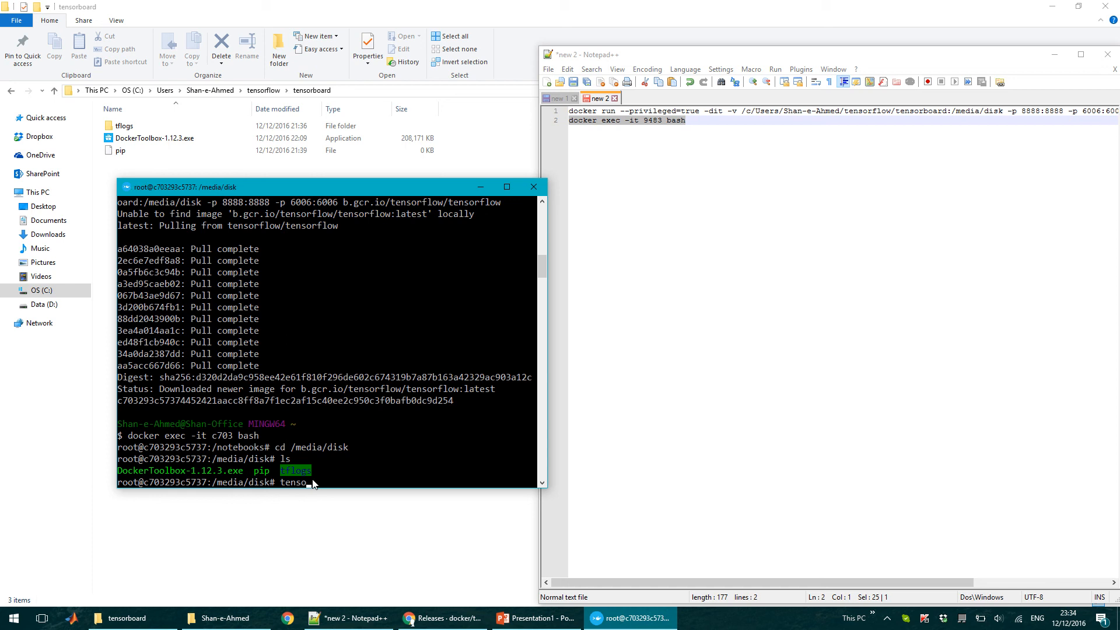
{"action": "type", "text": "rboar"}
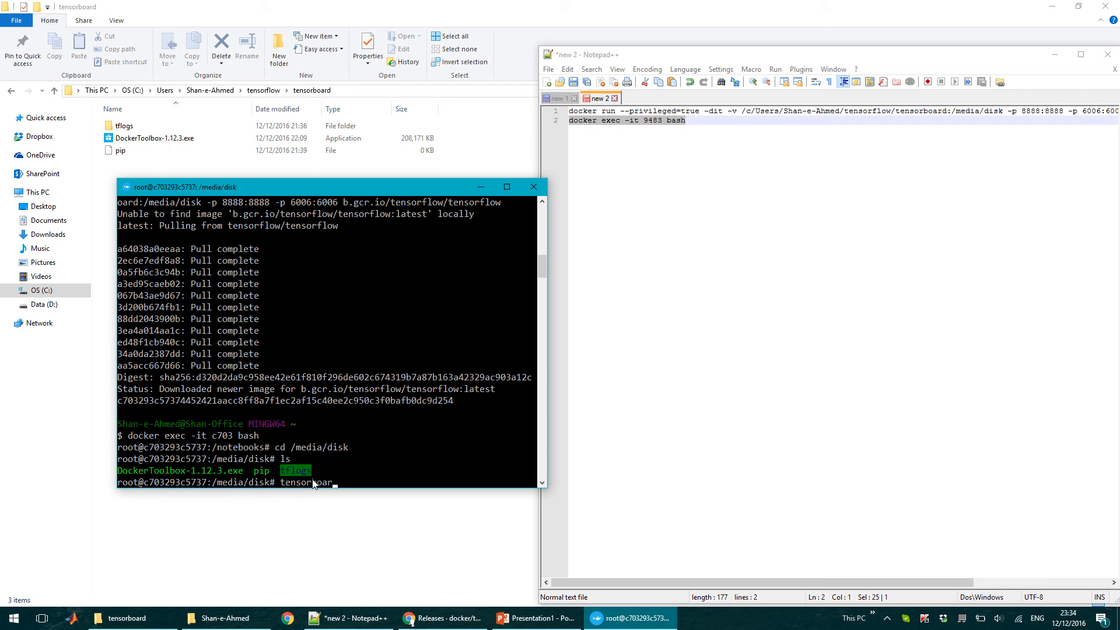
{"action": "type", "text": "--l"}
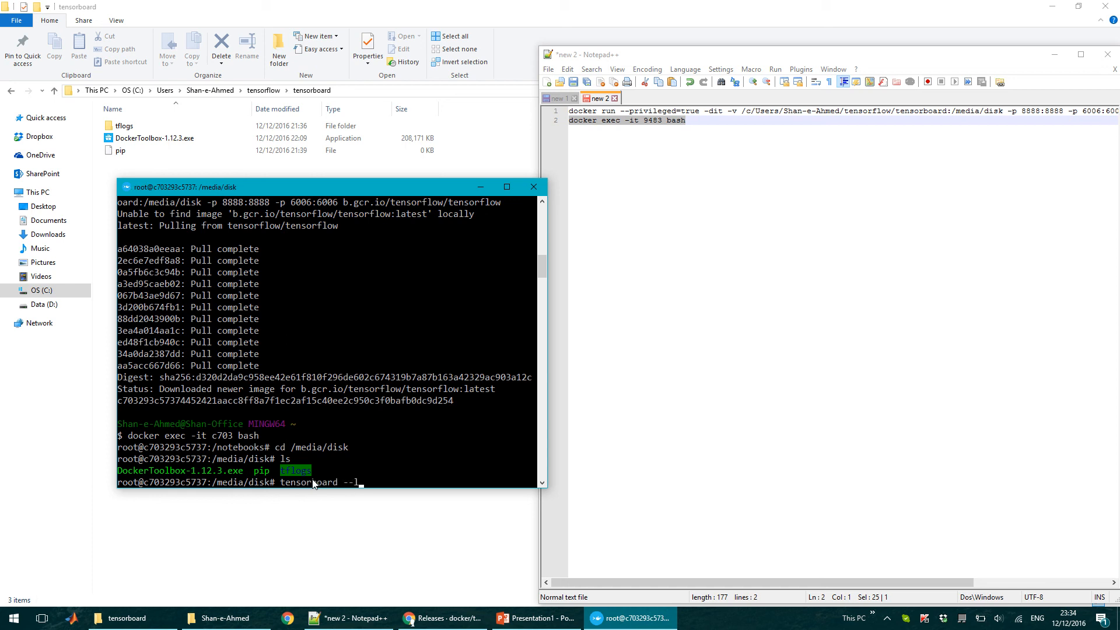
{"action": "type", "text": "ogdir="}
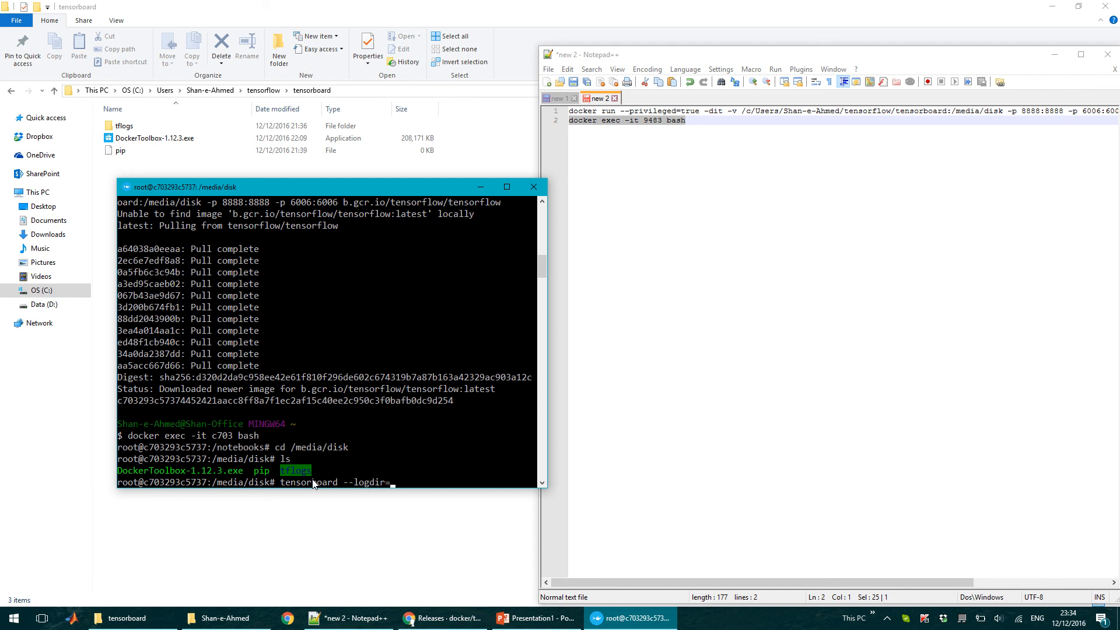
{"action": "type", "text": "tflogs"}
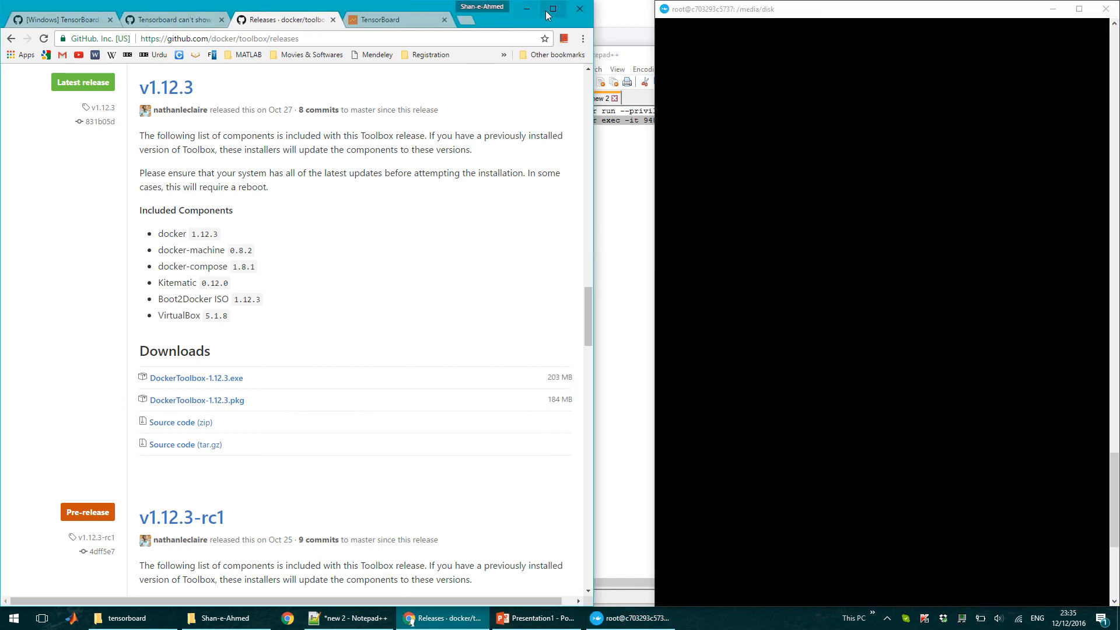
Maximize Chrome to view the Accuracy and loss scalars at 192.168.99.100:6006, then return to the terminal log
{"action": "left_click", "coordinate": [507, 8]}
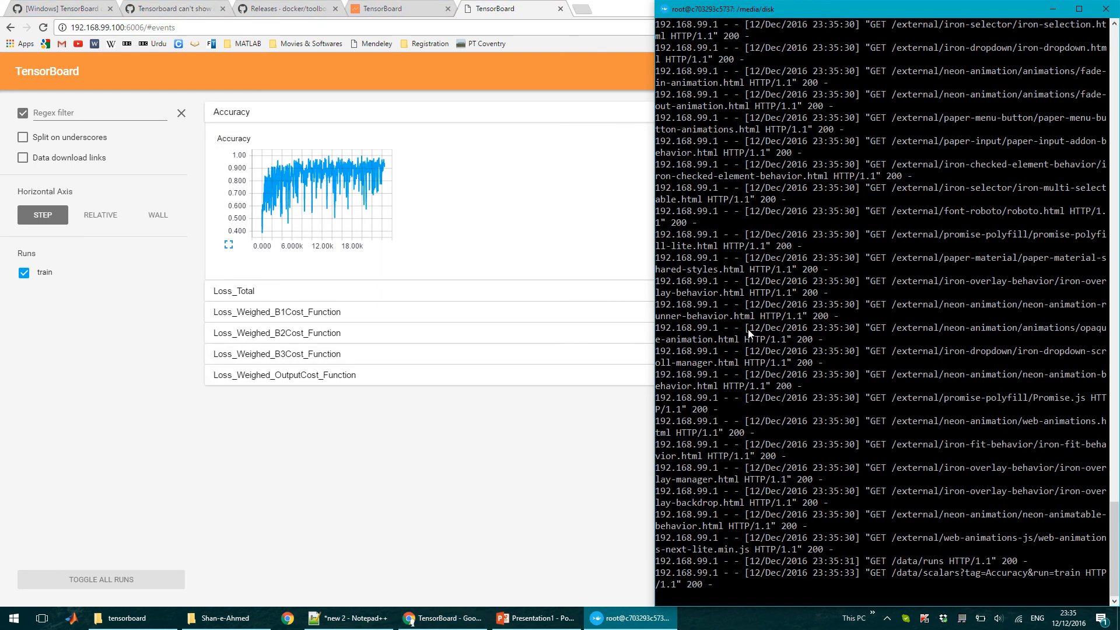
{"action": "mouse_move", "coordinate": [500, 530]}
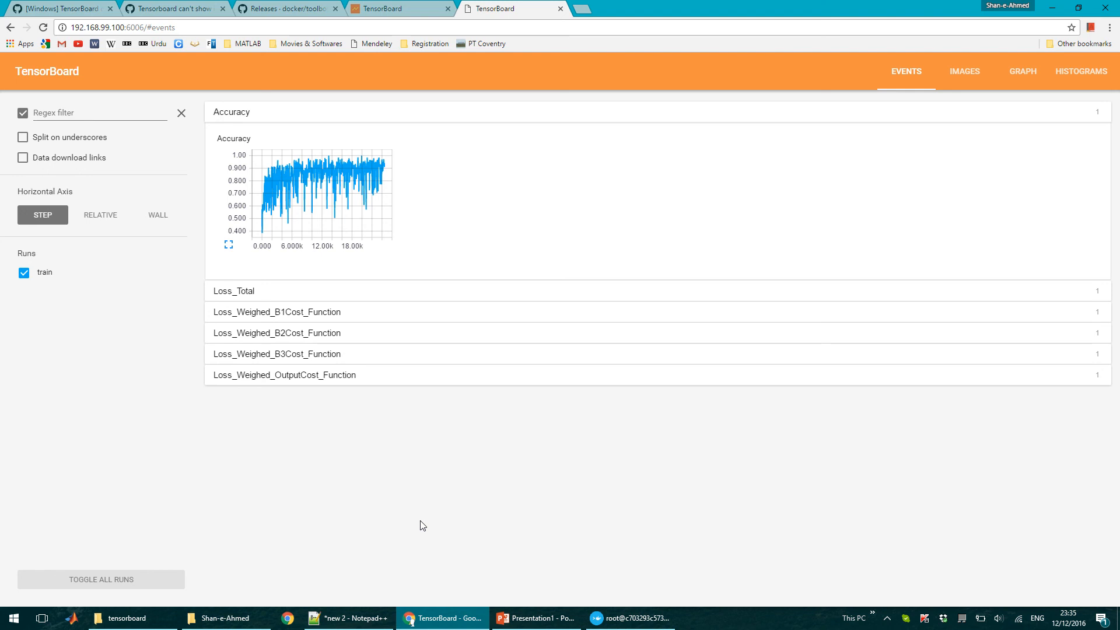
{"action": "left_click", "coordinate": [631, 618]}
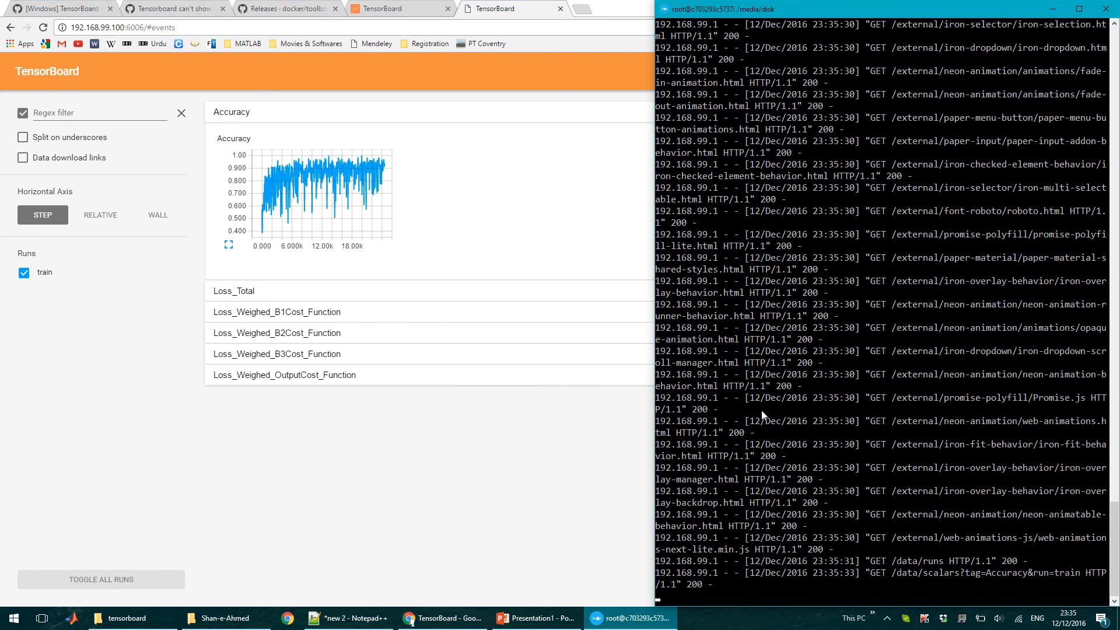